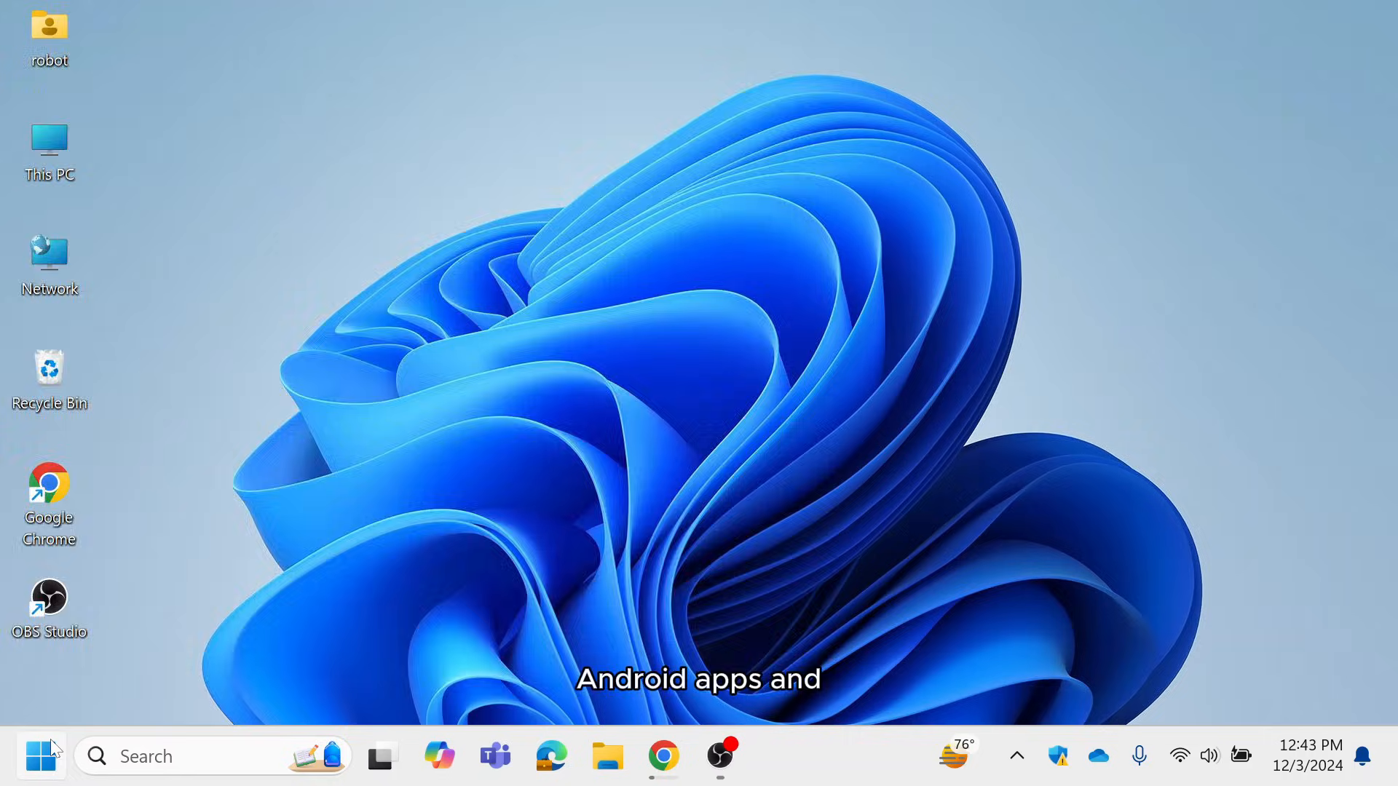
# - Search Start for 'windows features' to surface Turn Windows features on or off
pyautogui.write('wind')
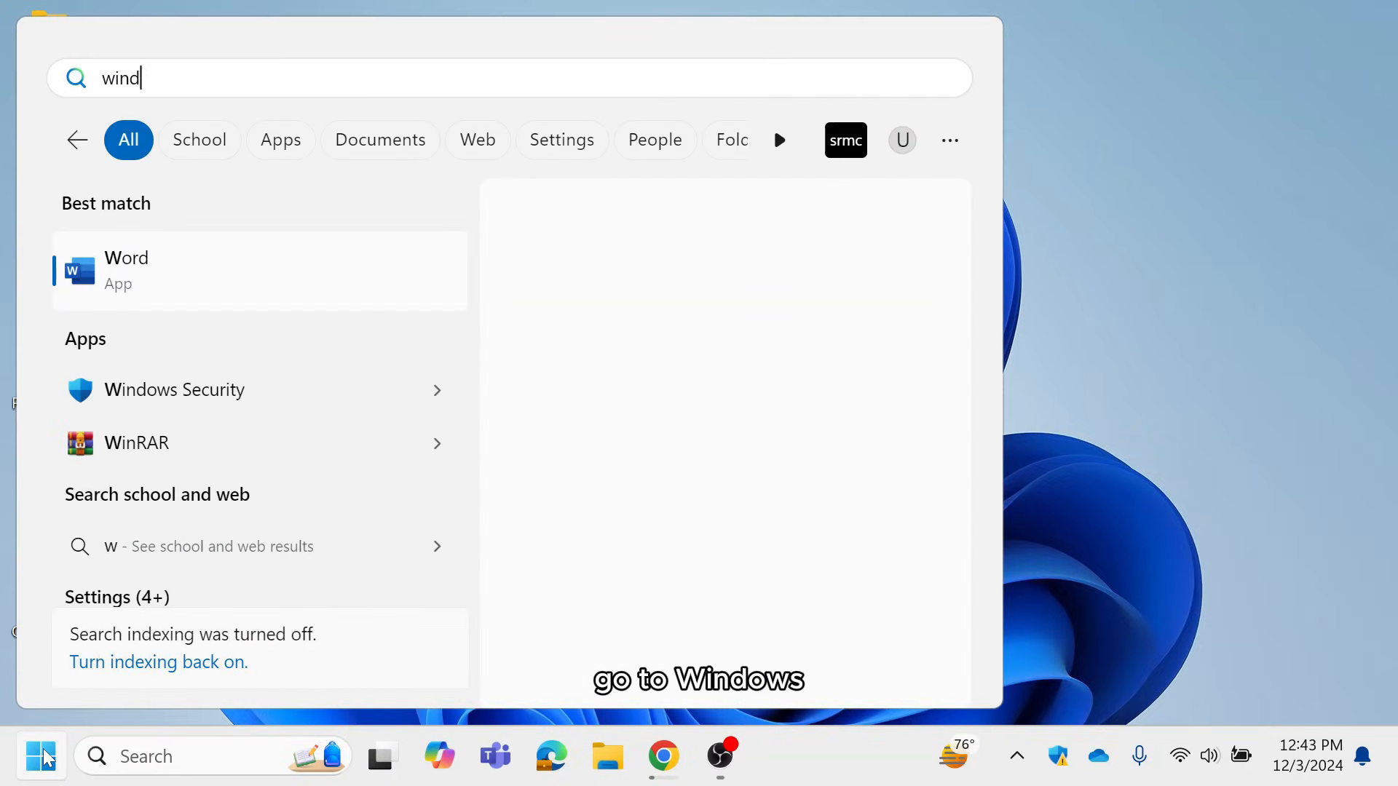
pyautogui.write('ows feat')
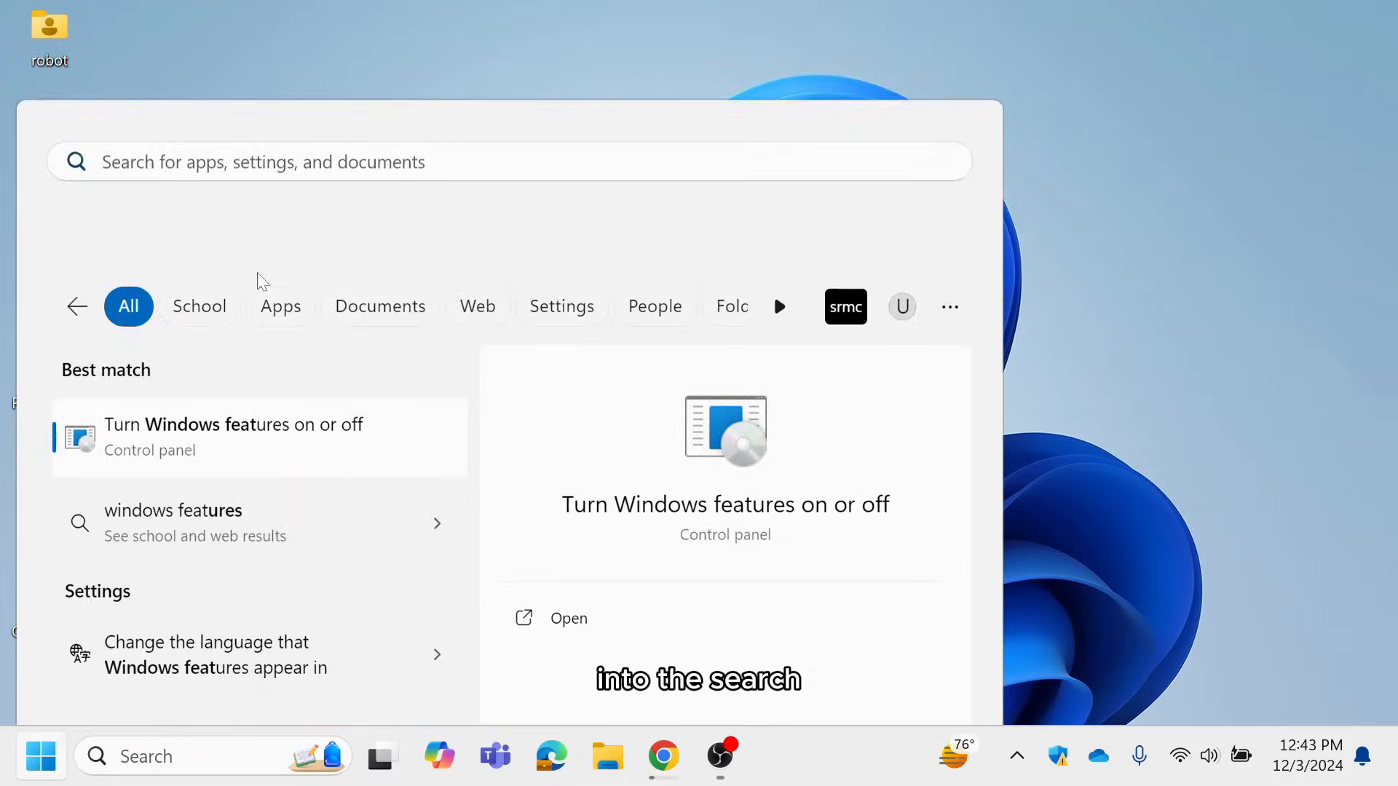
# - Tick Virtual Machine Platform and Windows Hypervisor Platform in Windows Features and confirm
pyautogui.click(568, 618)
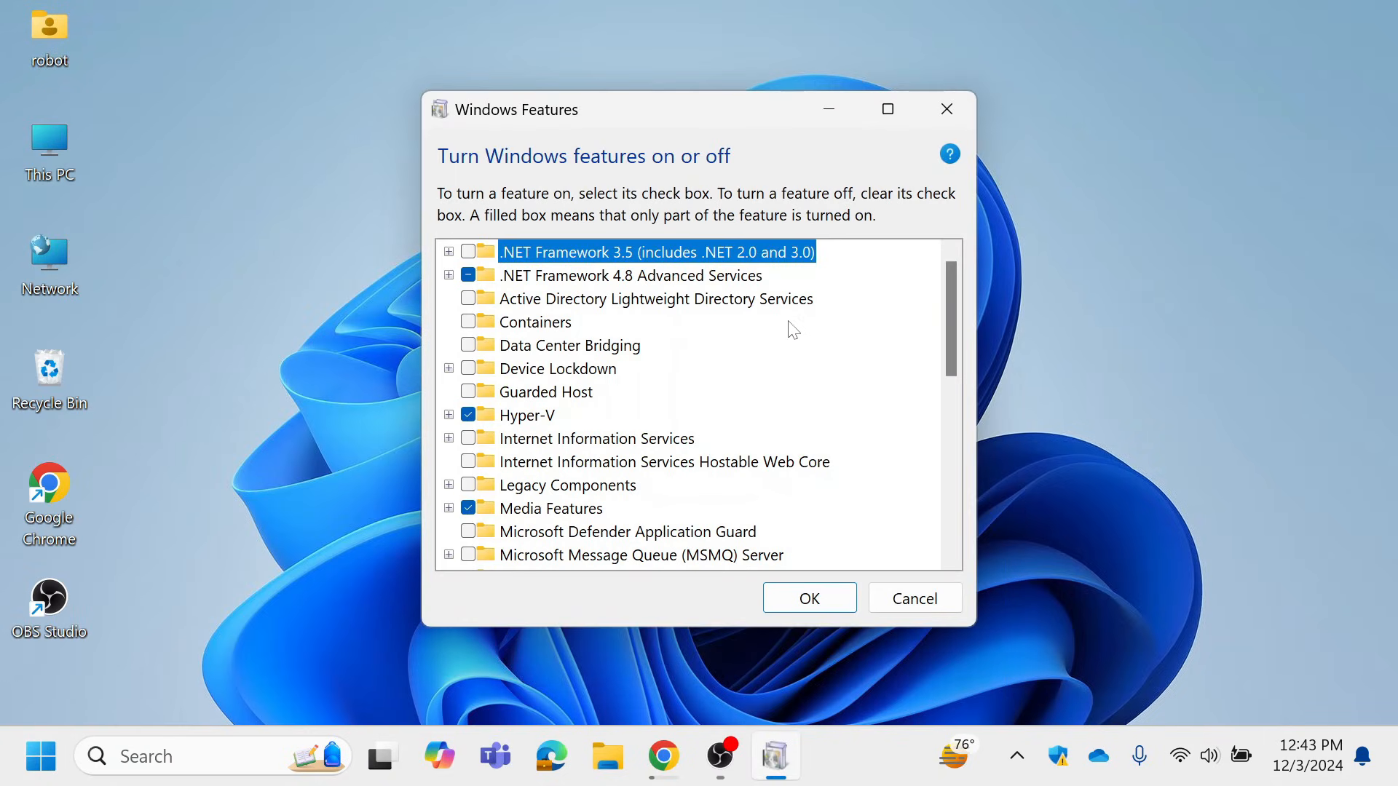
pyautogui.scroll(-3)
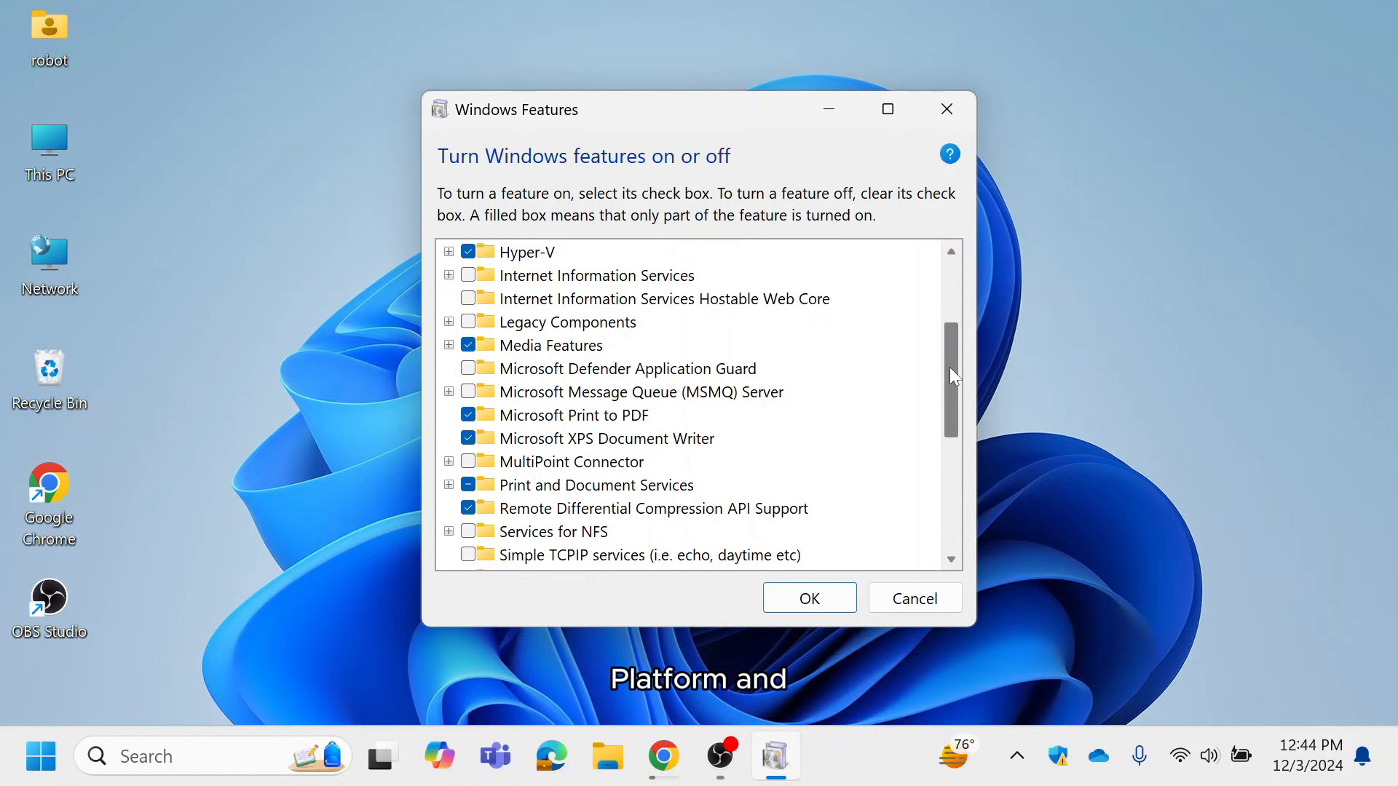
pyautogui.scroll(-3)
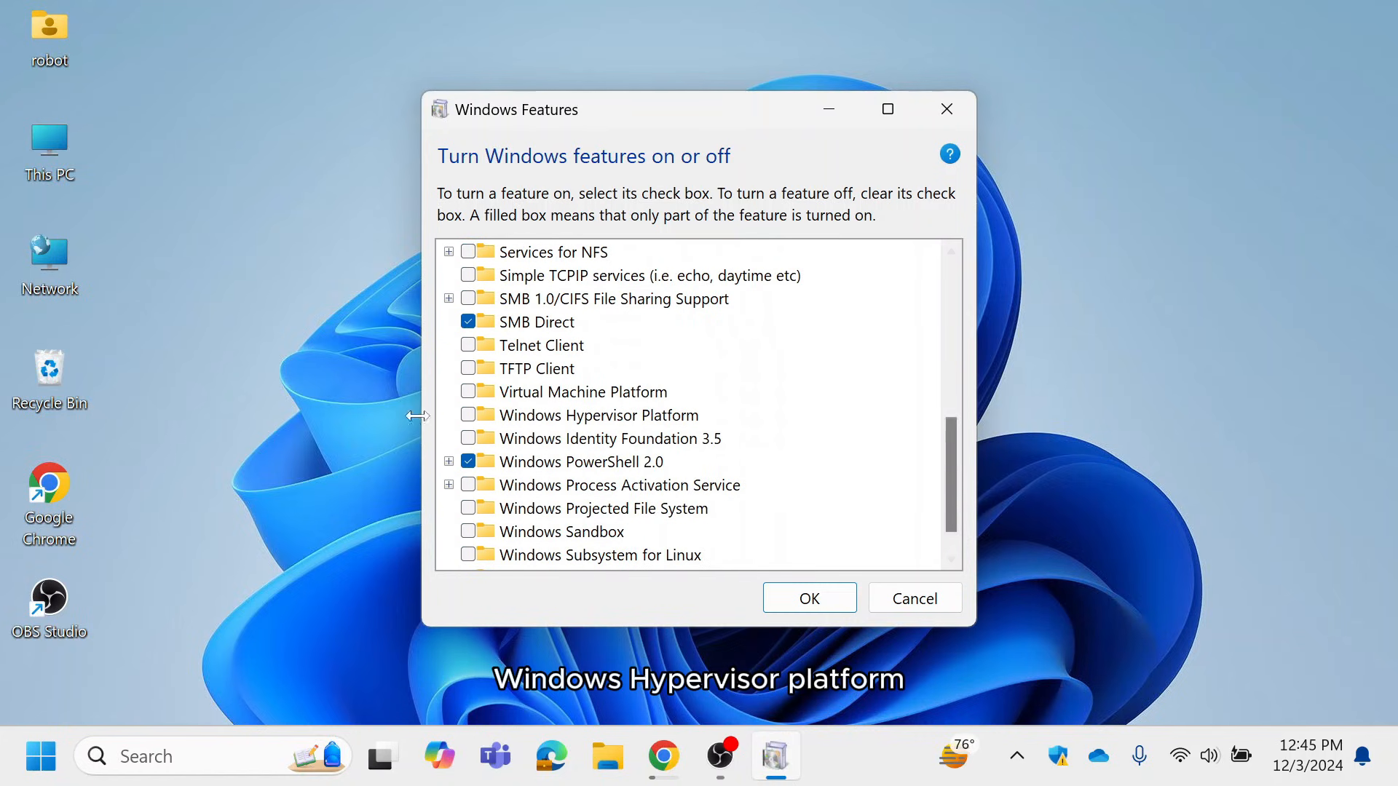
pyautogui.click(468, 414)
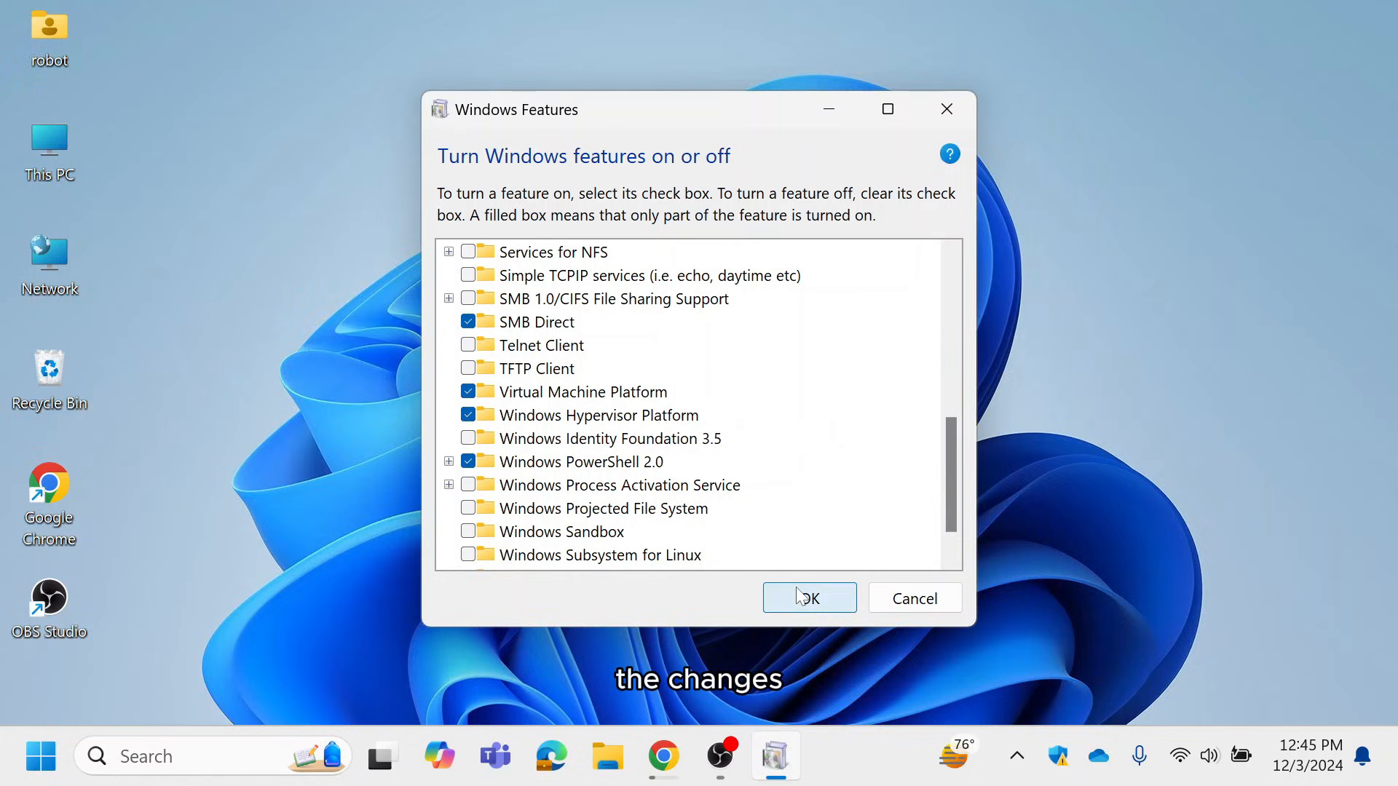
pyautogui.click(808, 598)
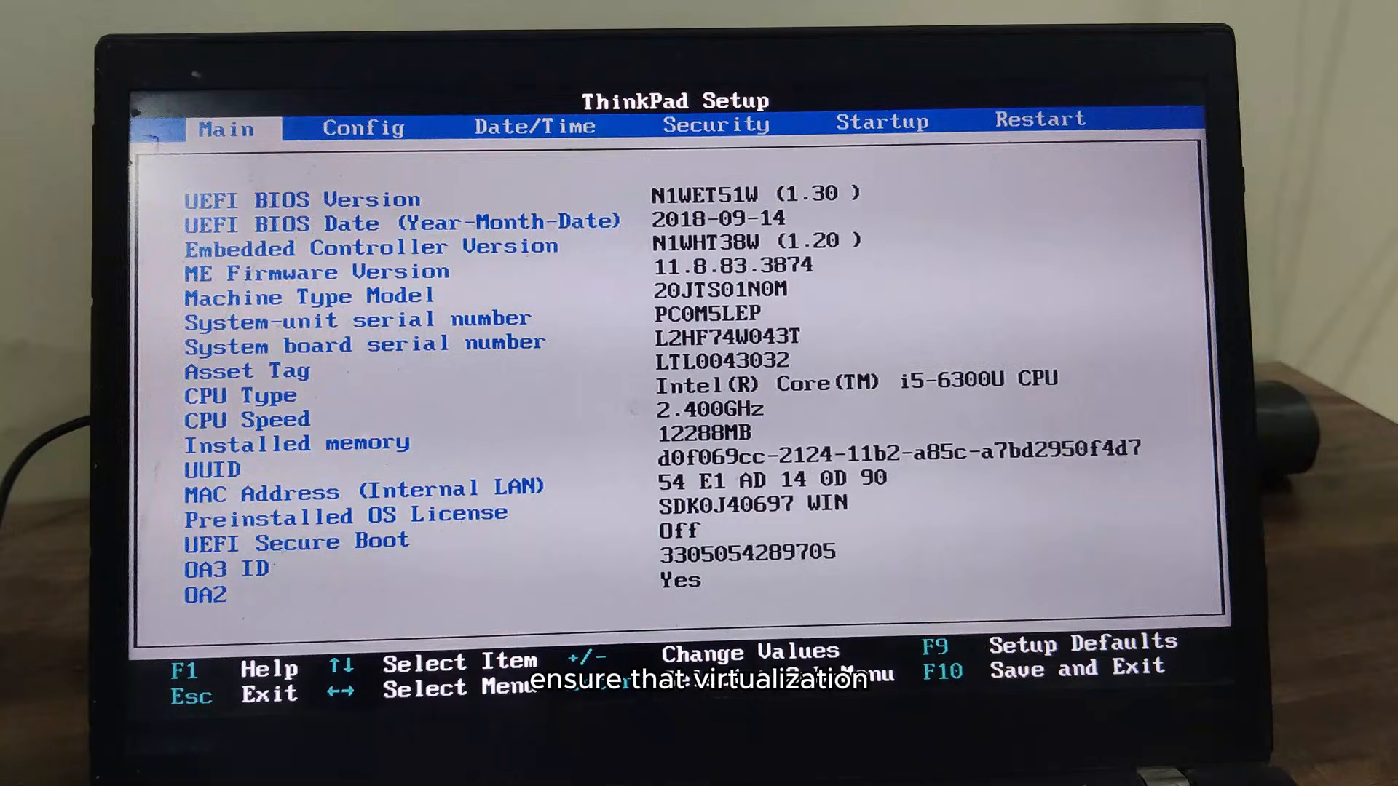
# - Move to ThinkPad Setup's Security tab and its Virtualization entry
pyautogui.click(362, 127)
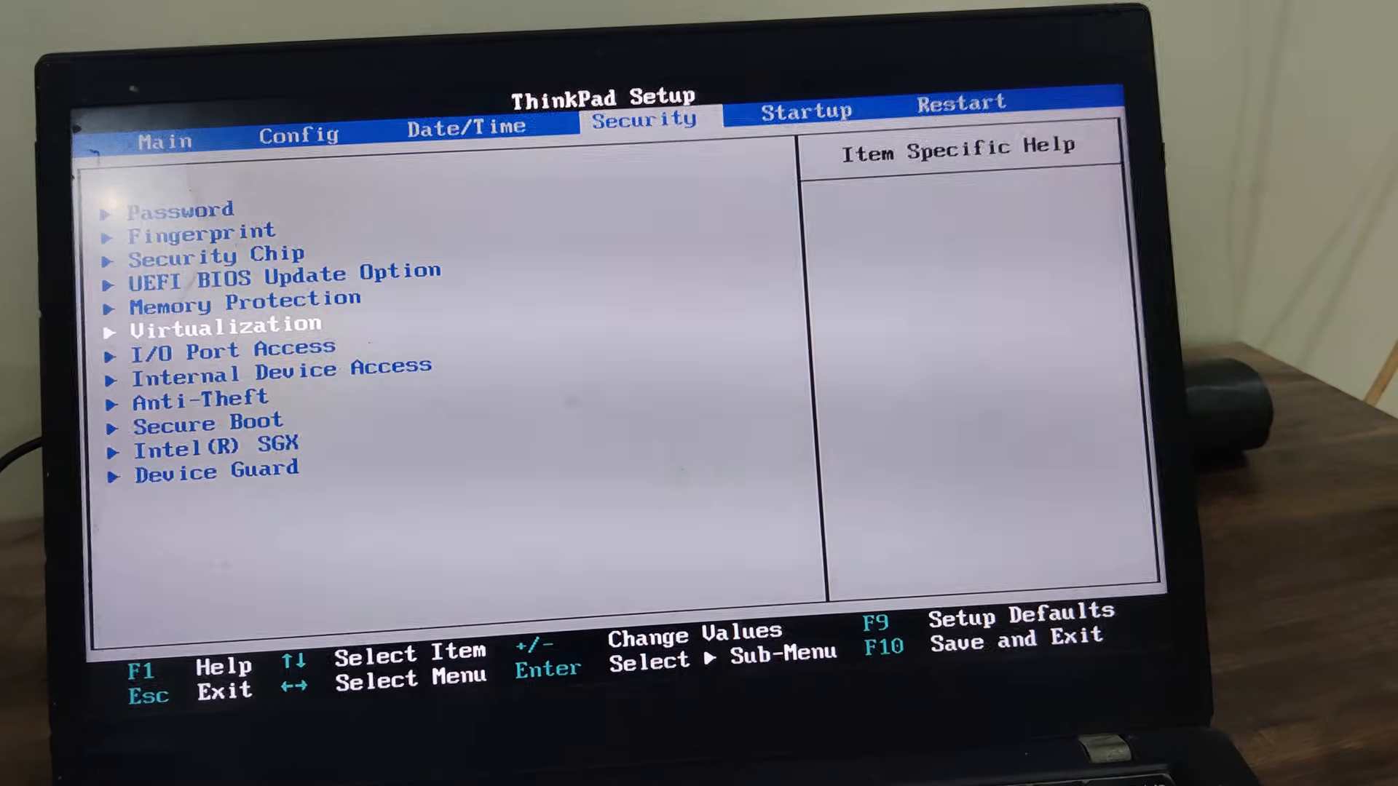
pyautogui.press('Right')
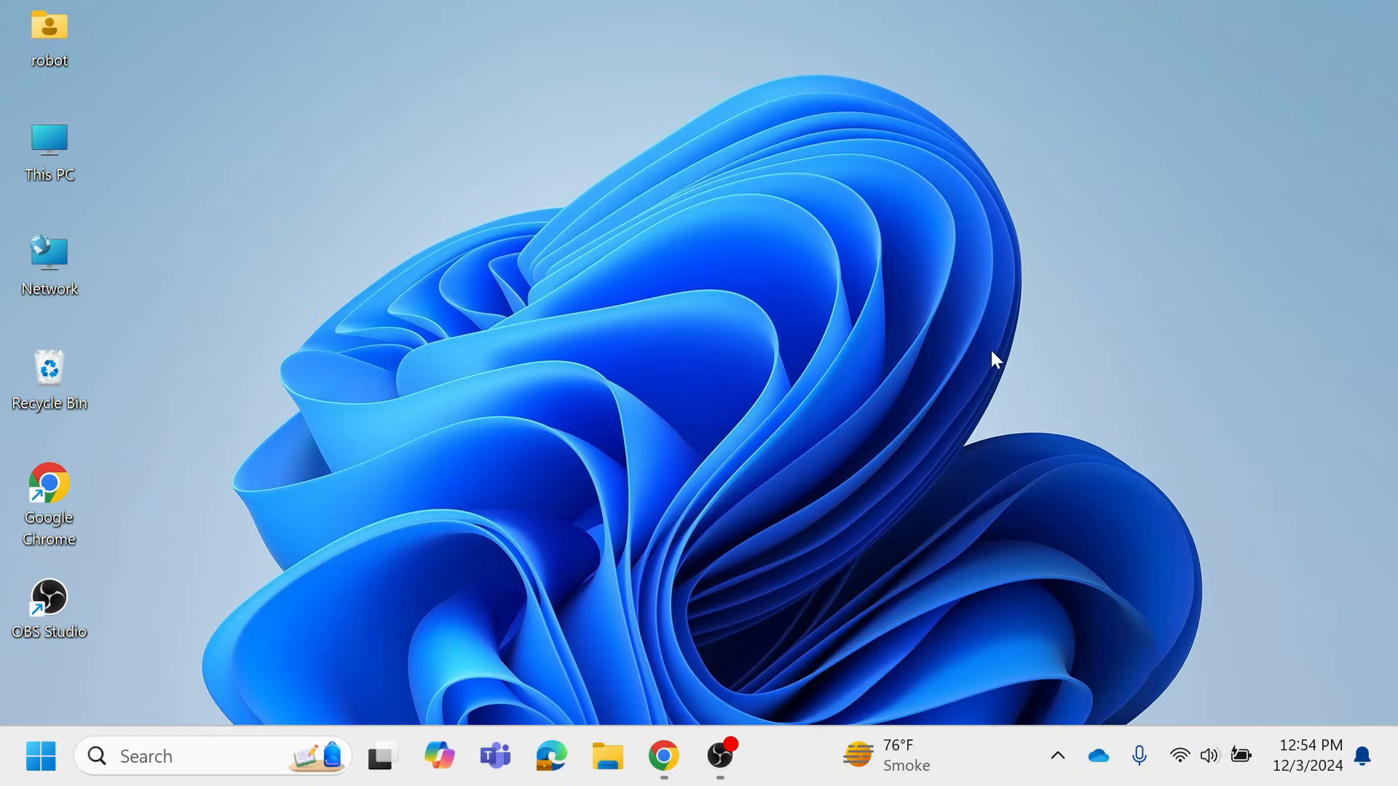
pyautogui.moveTo(671, 454)
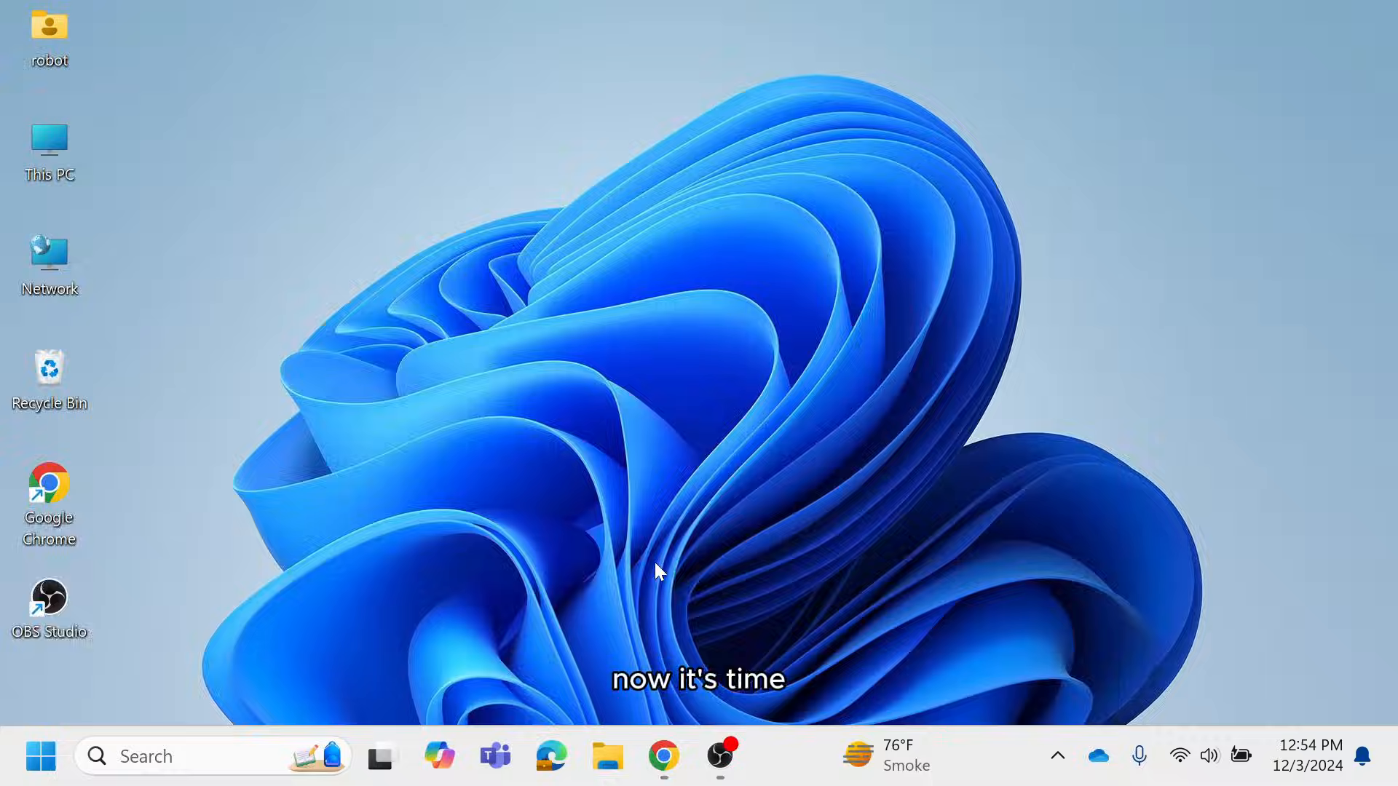
# - Start Google Chrome from its taskbar icon
pyautogui.click(664, 757)
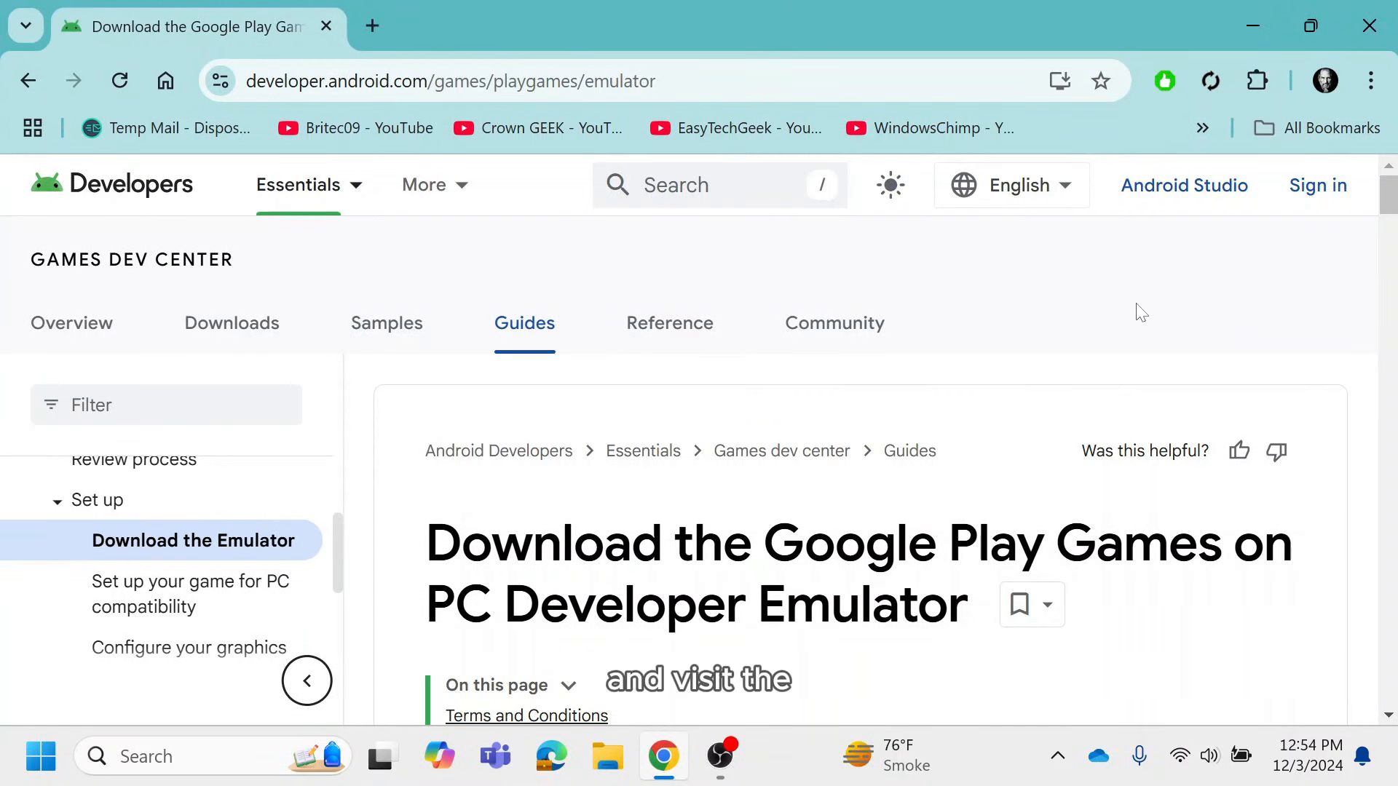
# - Download the Developer Emulator Stable Edition installer and open it from Chrome's downloads
pyautogui.scroll(-3)
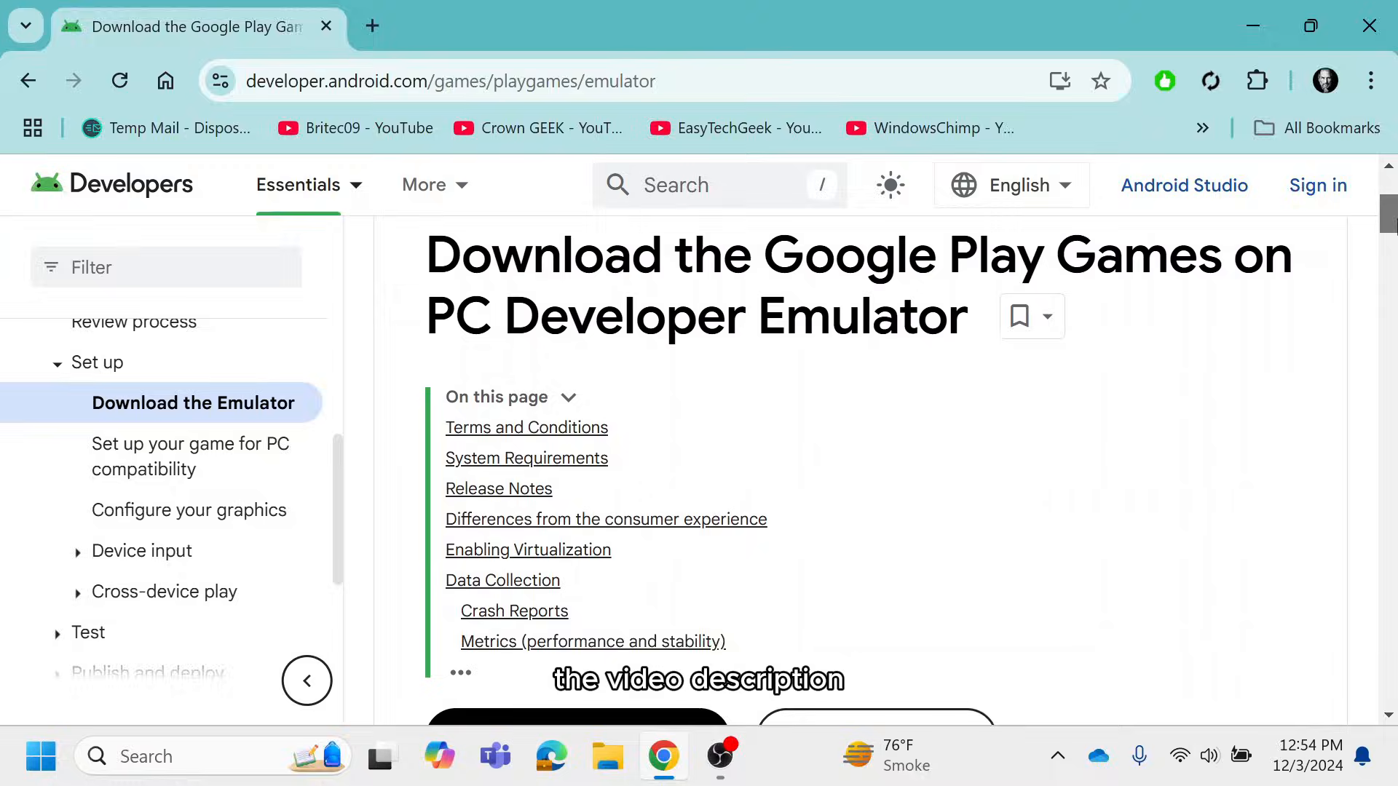
pyautogui.scroll(-3)
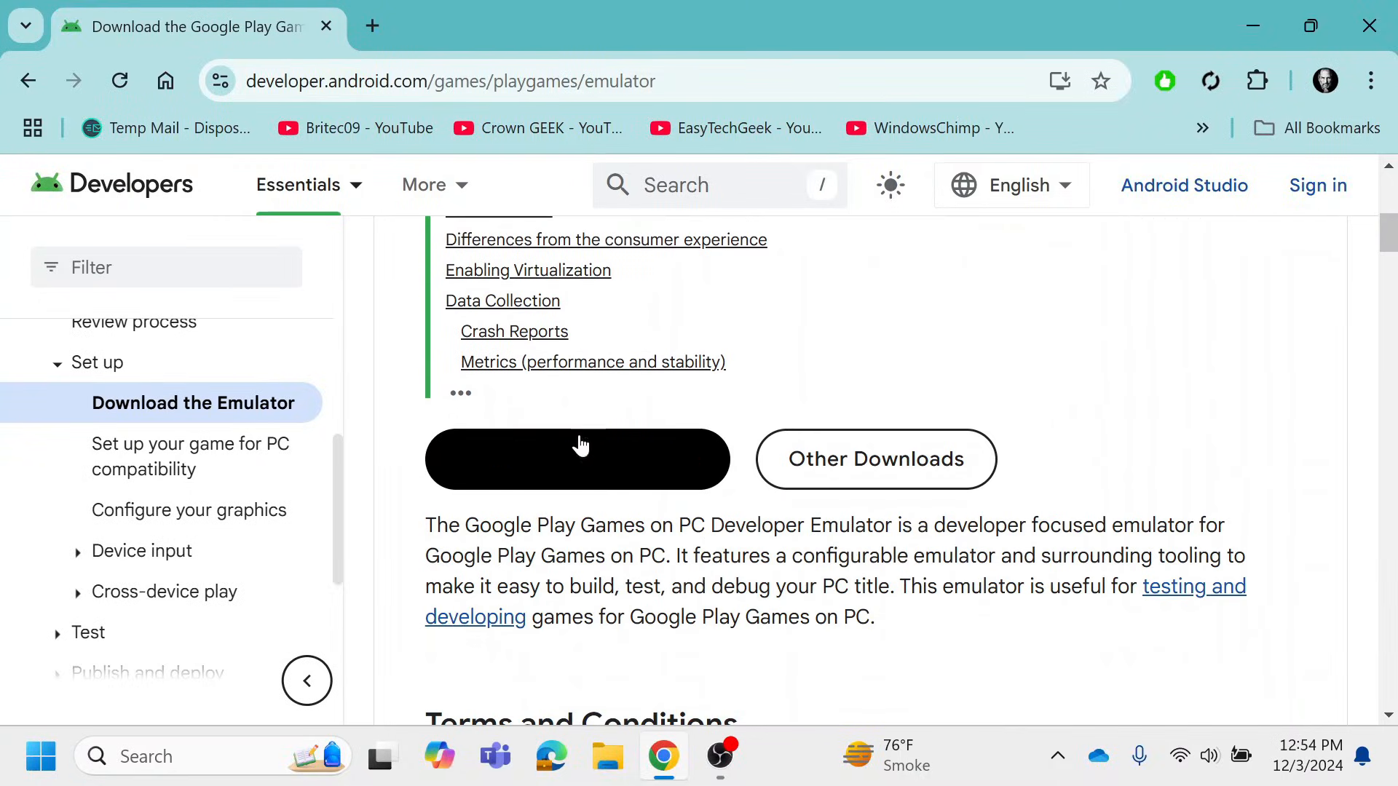
pyautogui.click(577, 459)
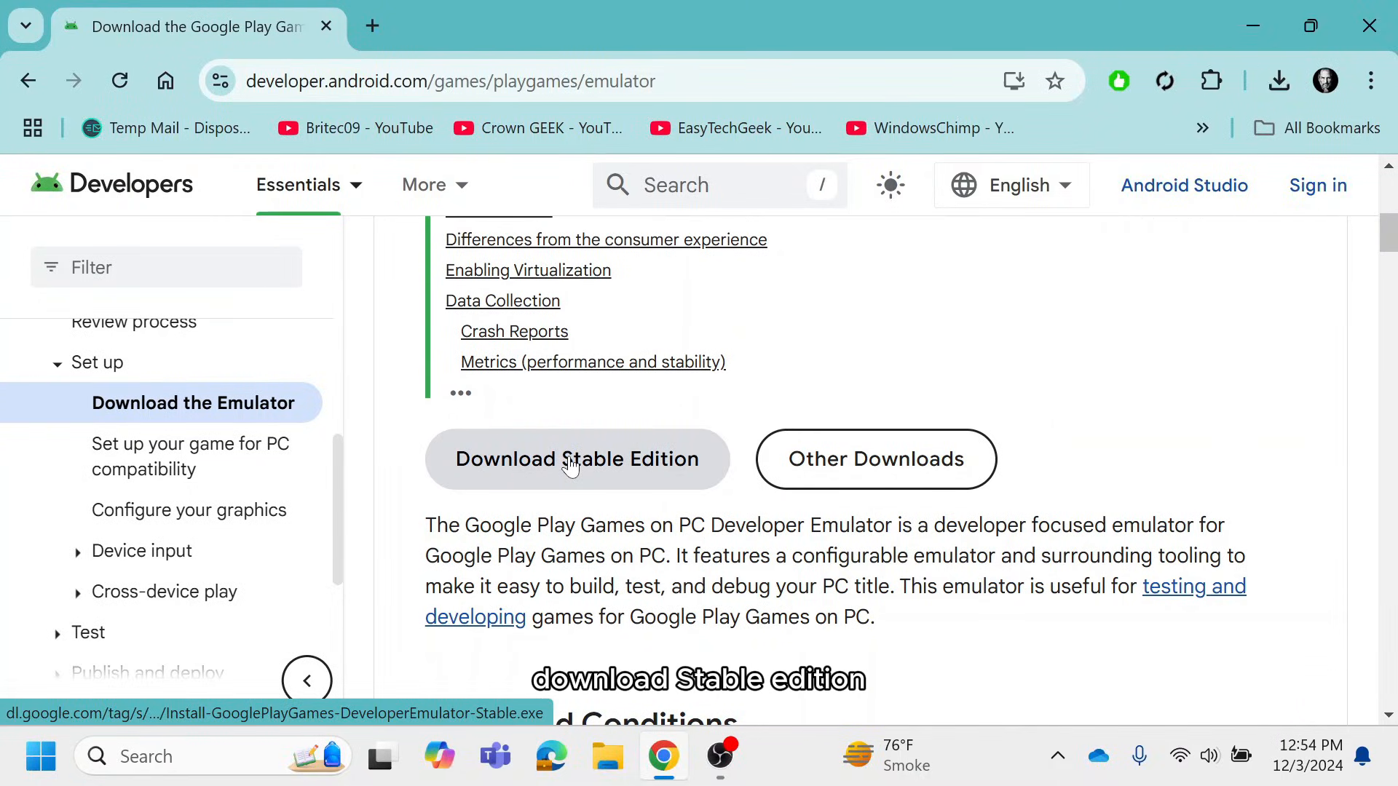
pyautogui.click(577, 459)
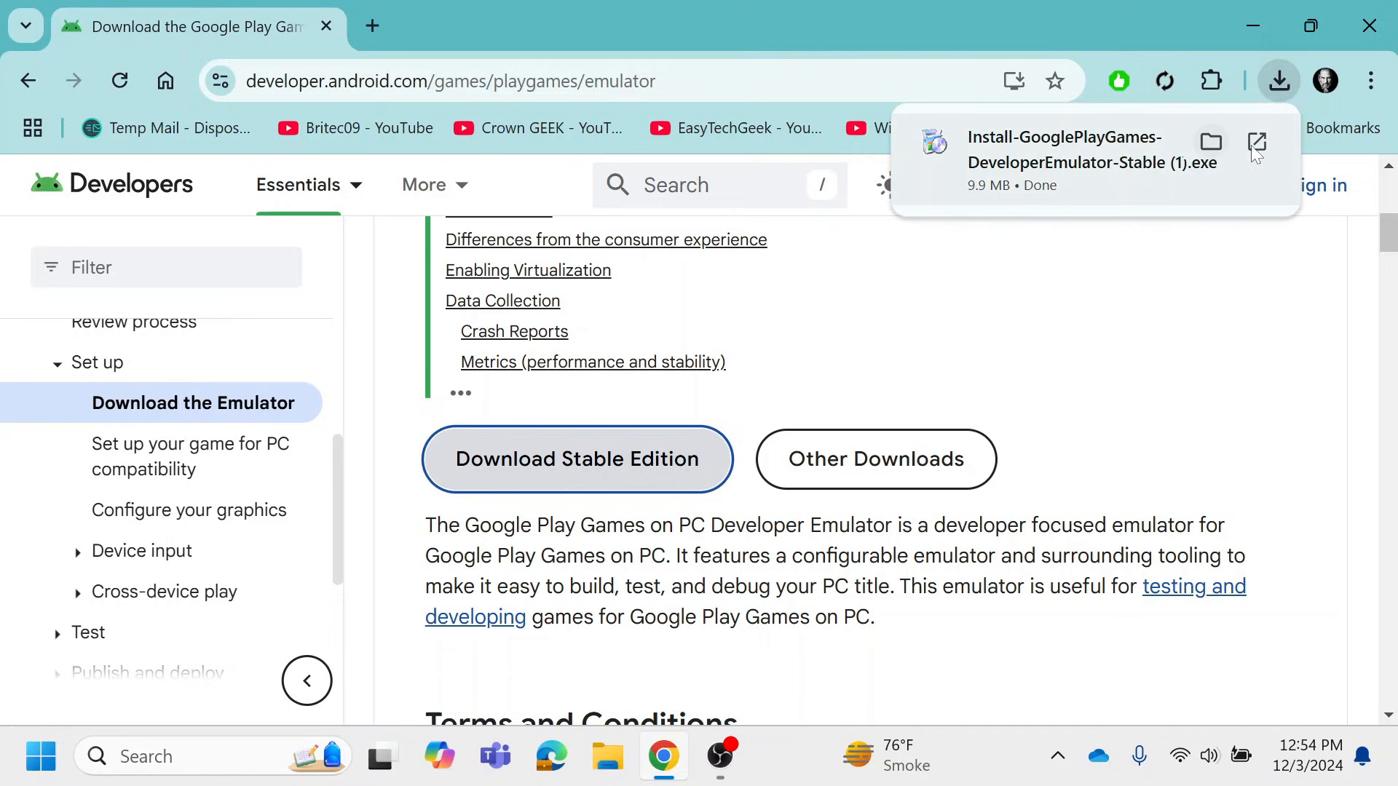
pyautogui.click(1255, 143)
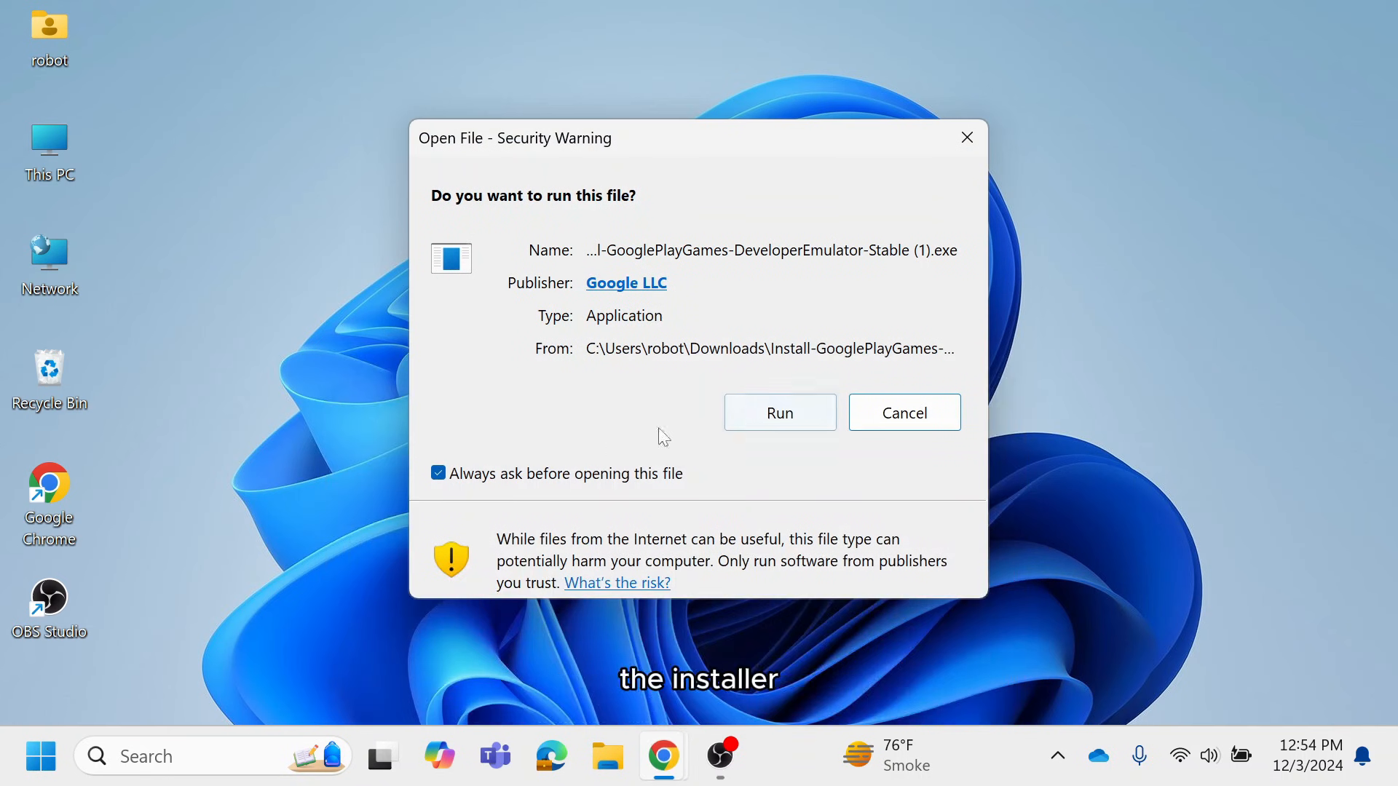
# - Run the emulator installer past the security warning and close the Installation complete message
pyautogui.click(777, 412)
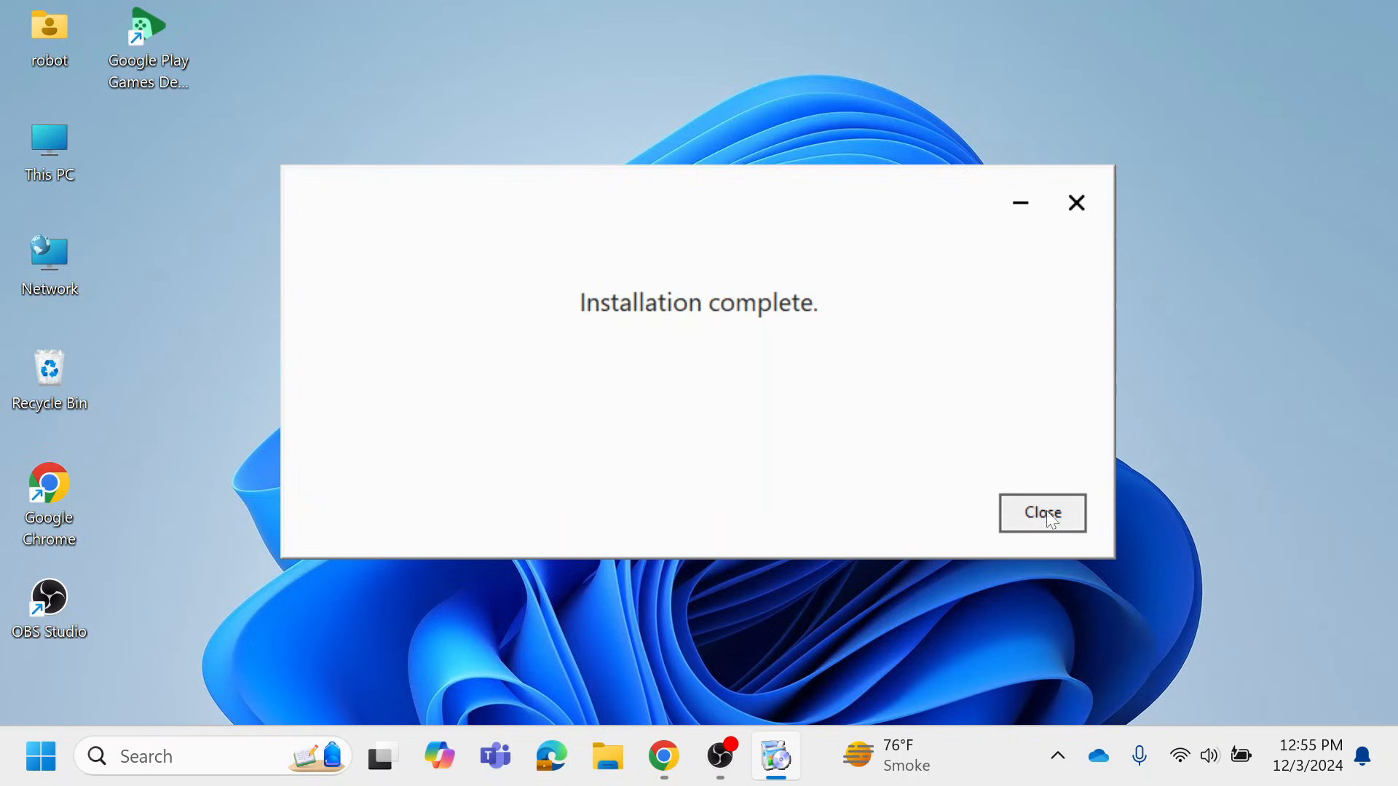
pyautogui.click(1041, 513)
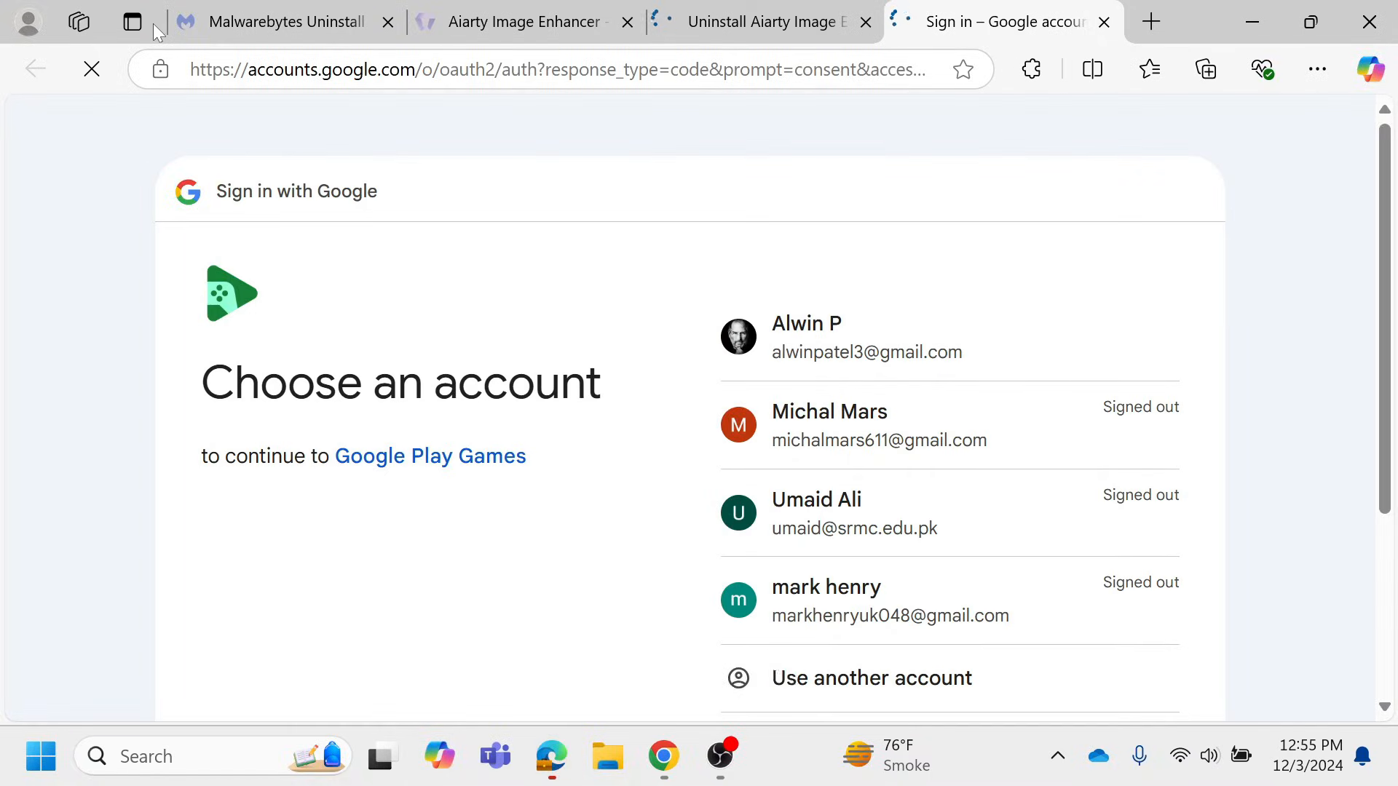
# - Choose the first Google account and confirm signing in to Google Play Games
pyautogui.click(865, 337)
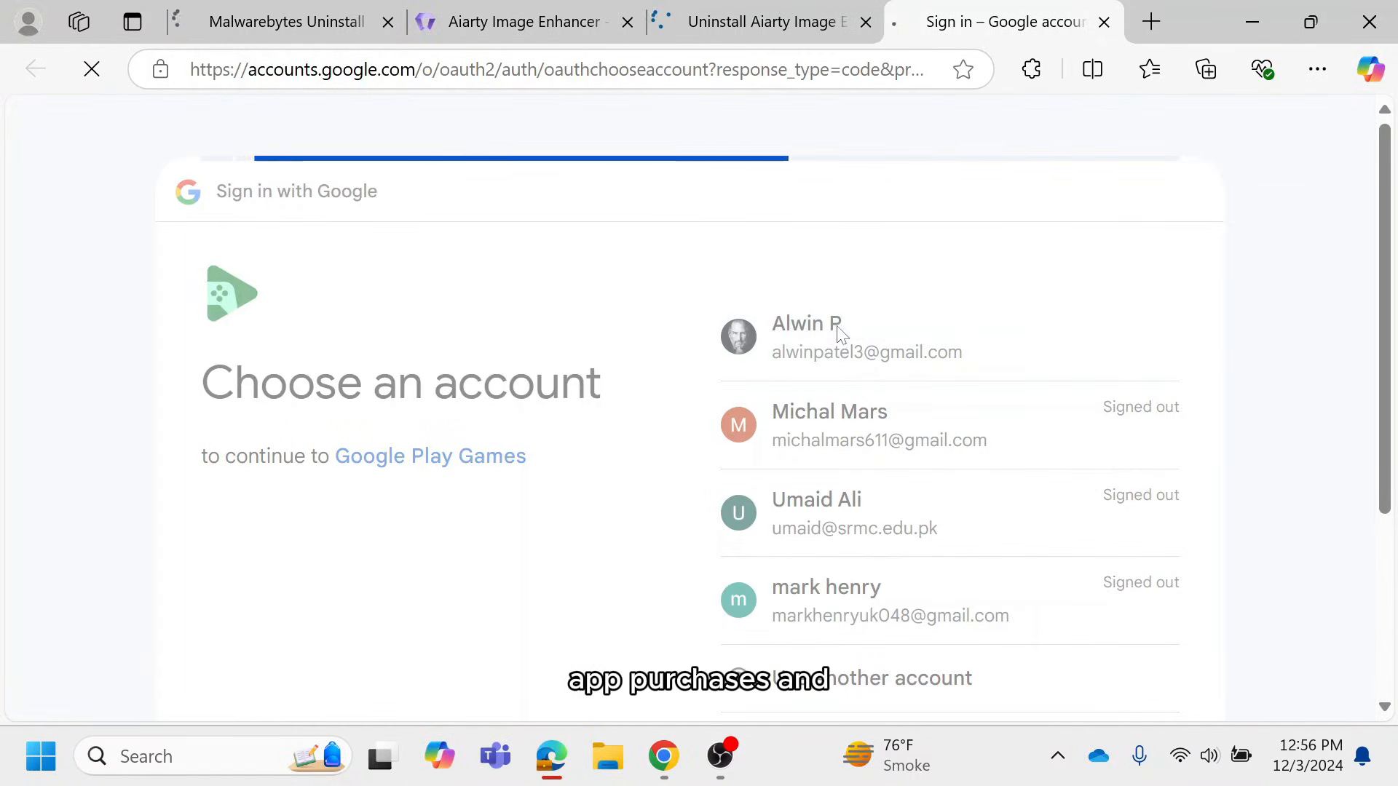
pyautogui.click(803, 337)
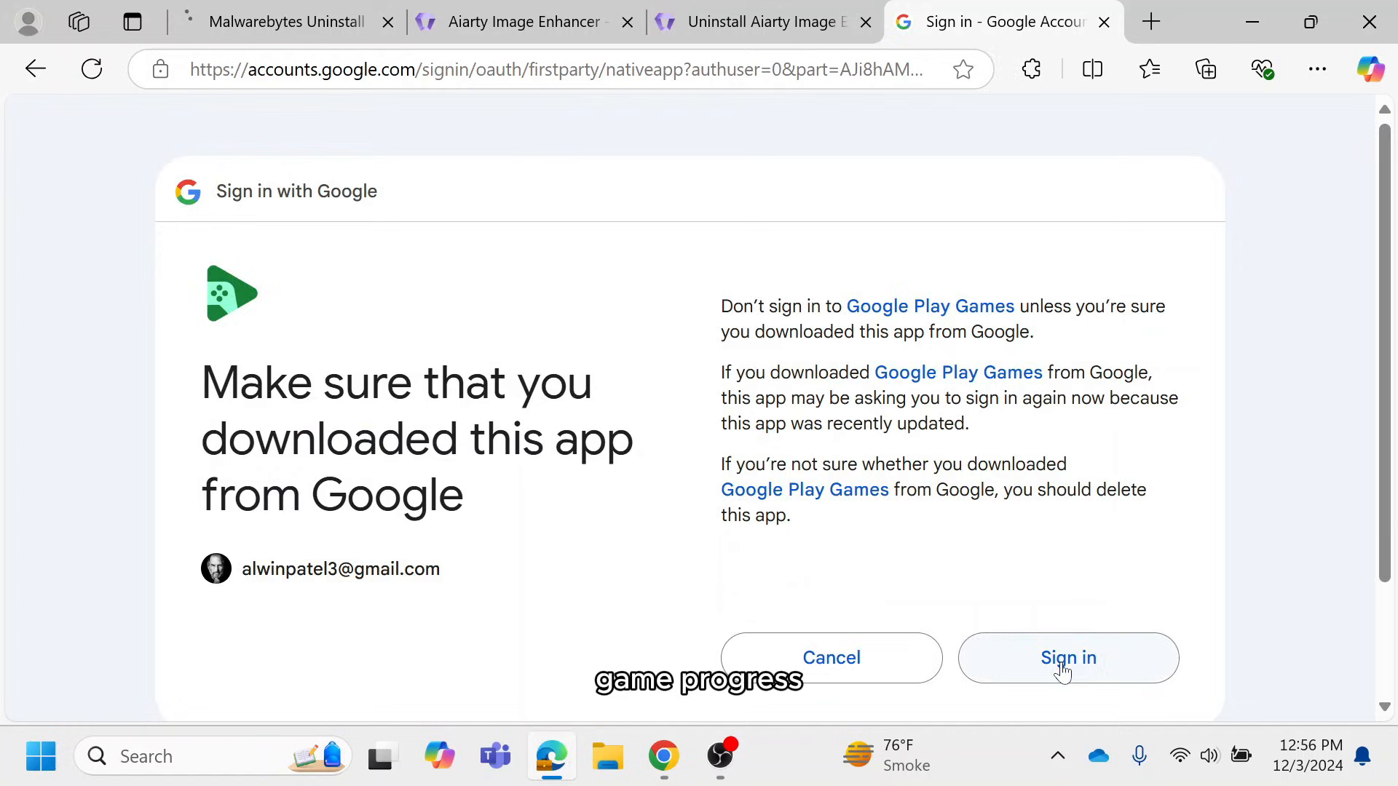
pyautogui.click(1067, 658)
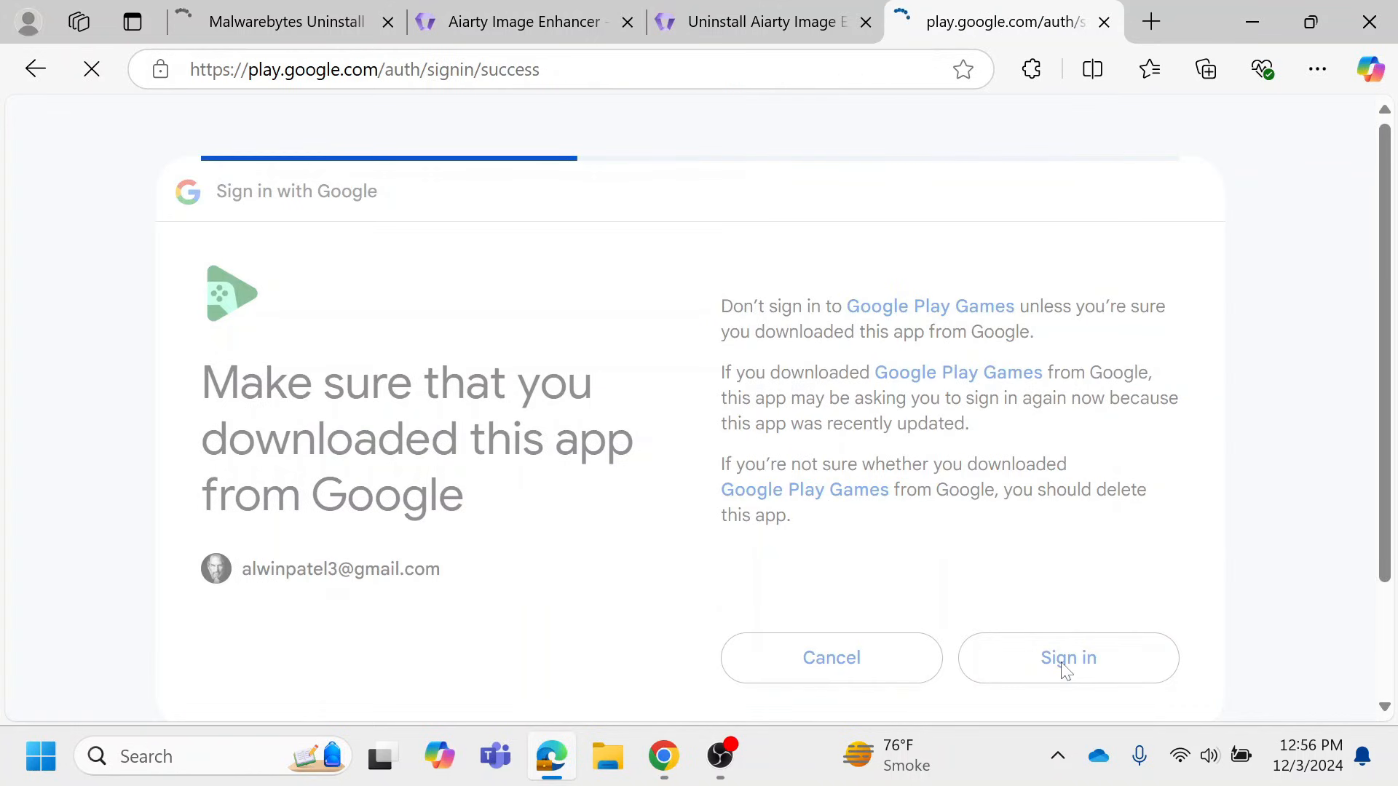
pyautogui.click(1067, 658)
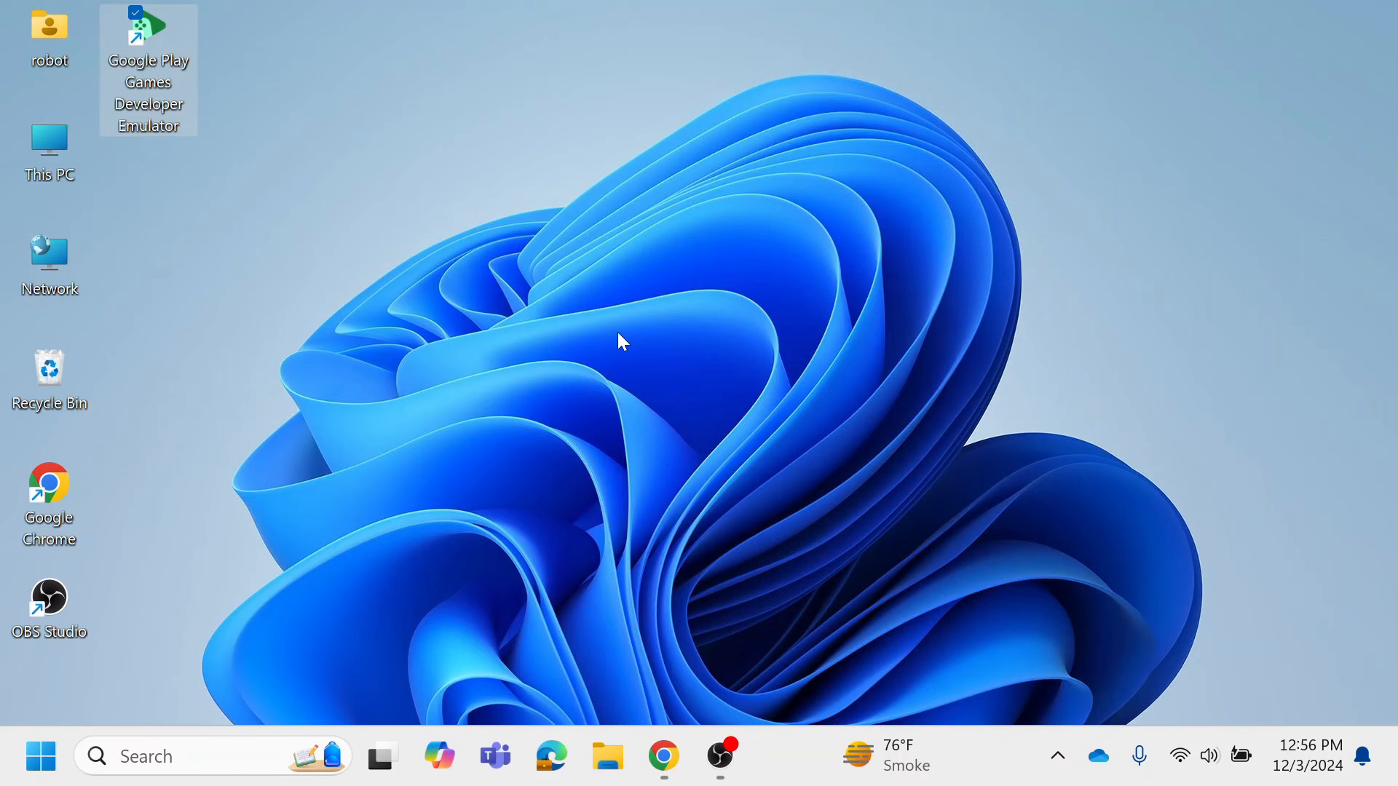
# - Launch the emulator from its desktop shortcut, allow USB debugging, and open Play Store
pyautogui.doubleClick(148, 36)
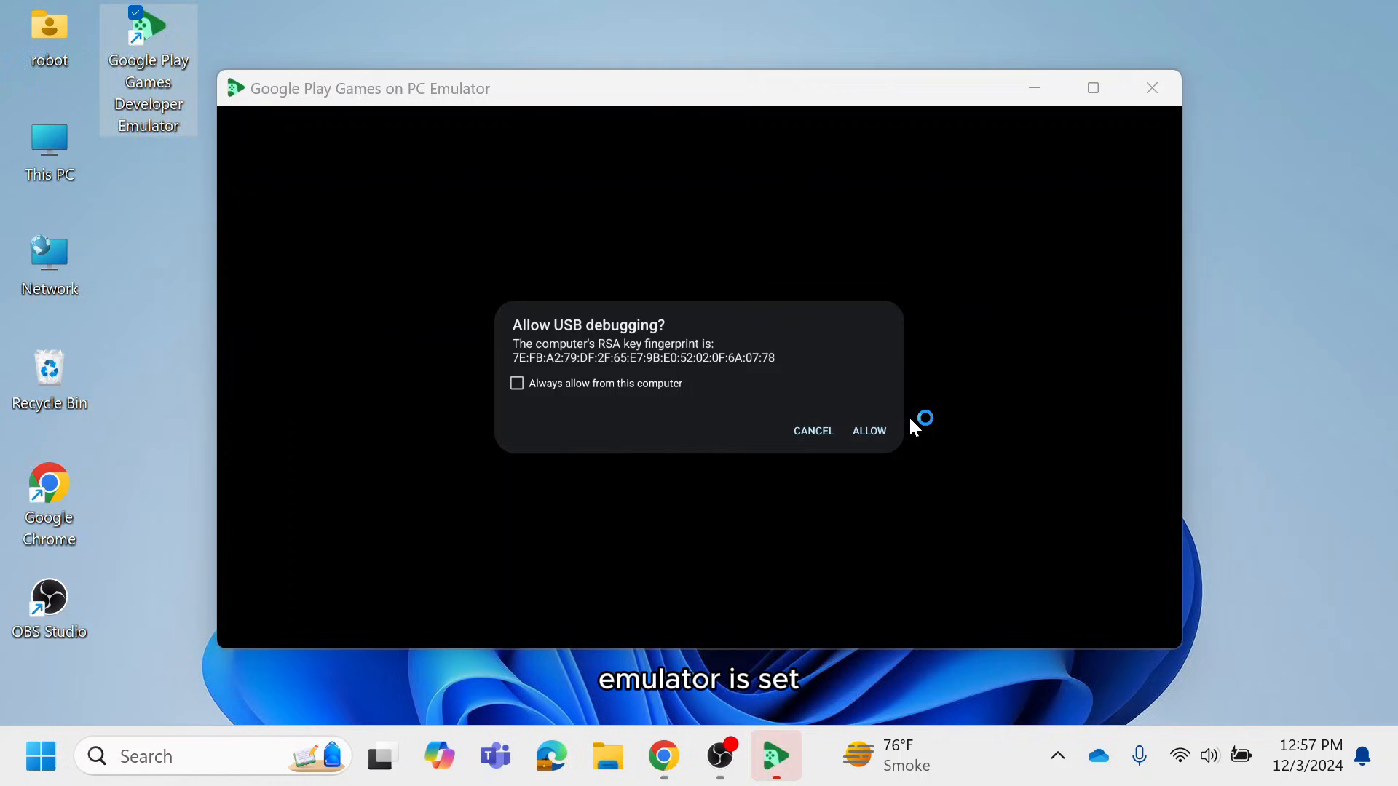
pyautogui.click(868, 430)
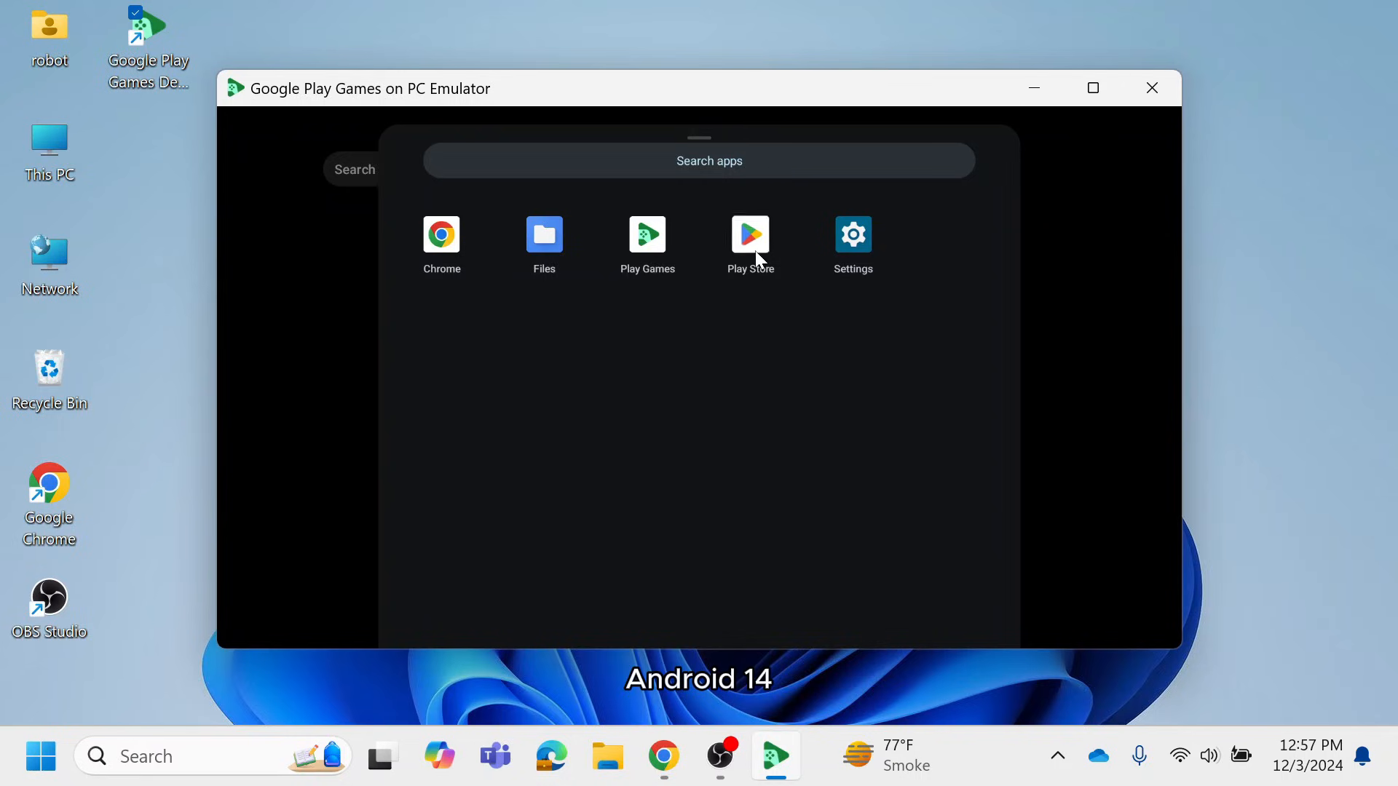
pyautogui.click(749, 234)
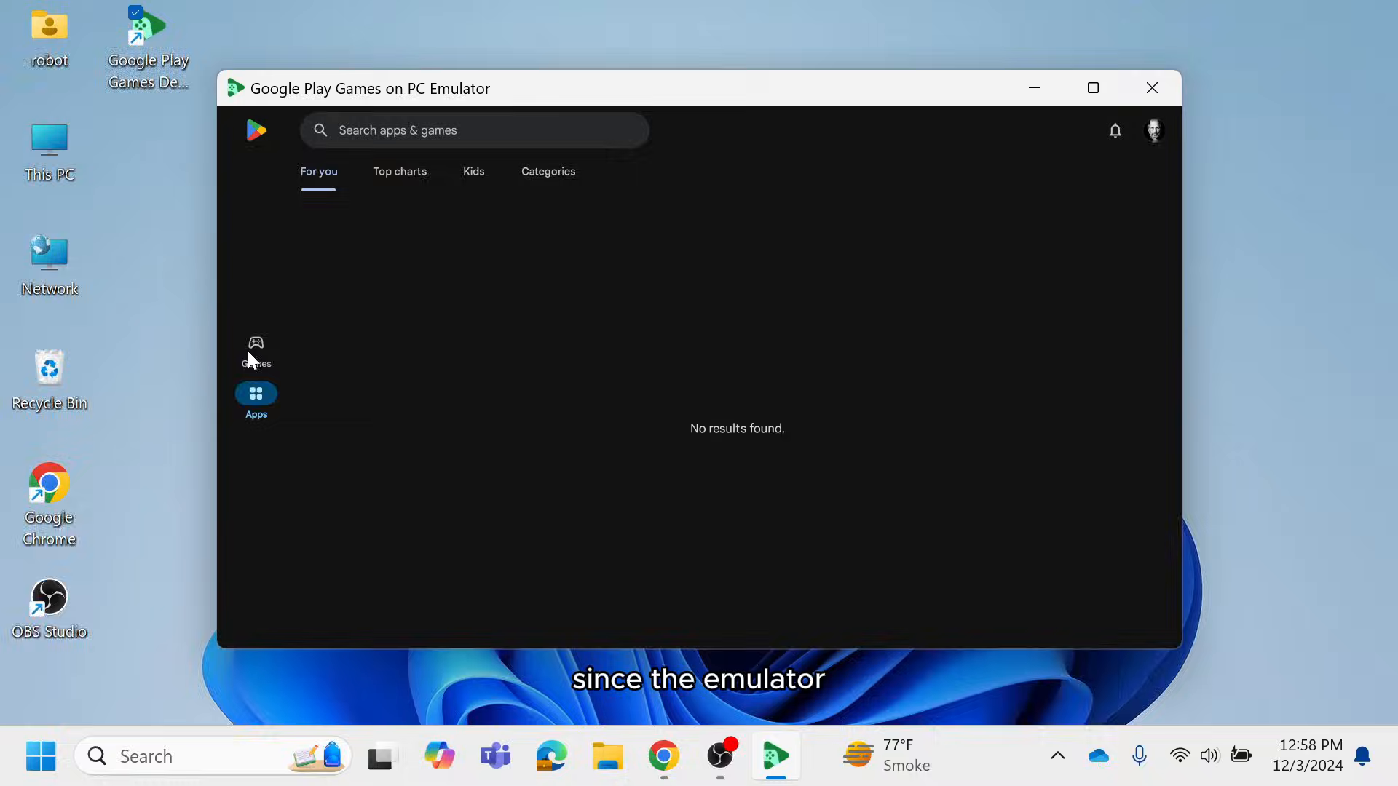
# - Find Angry Birds 2 under Games, install it, then press Play
pyautogui.click(256, 348)
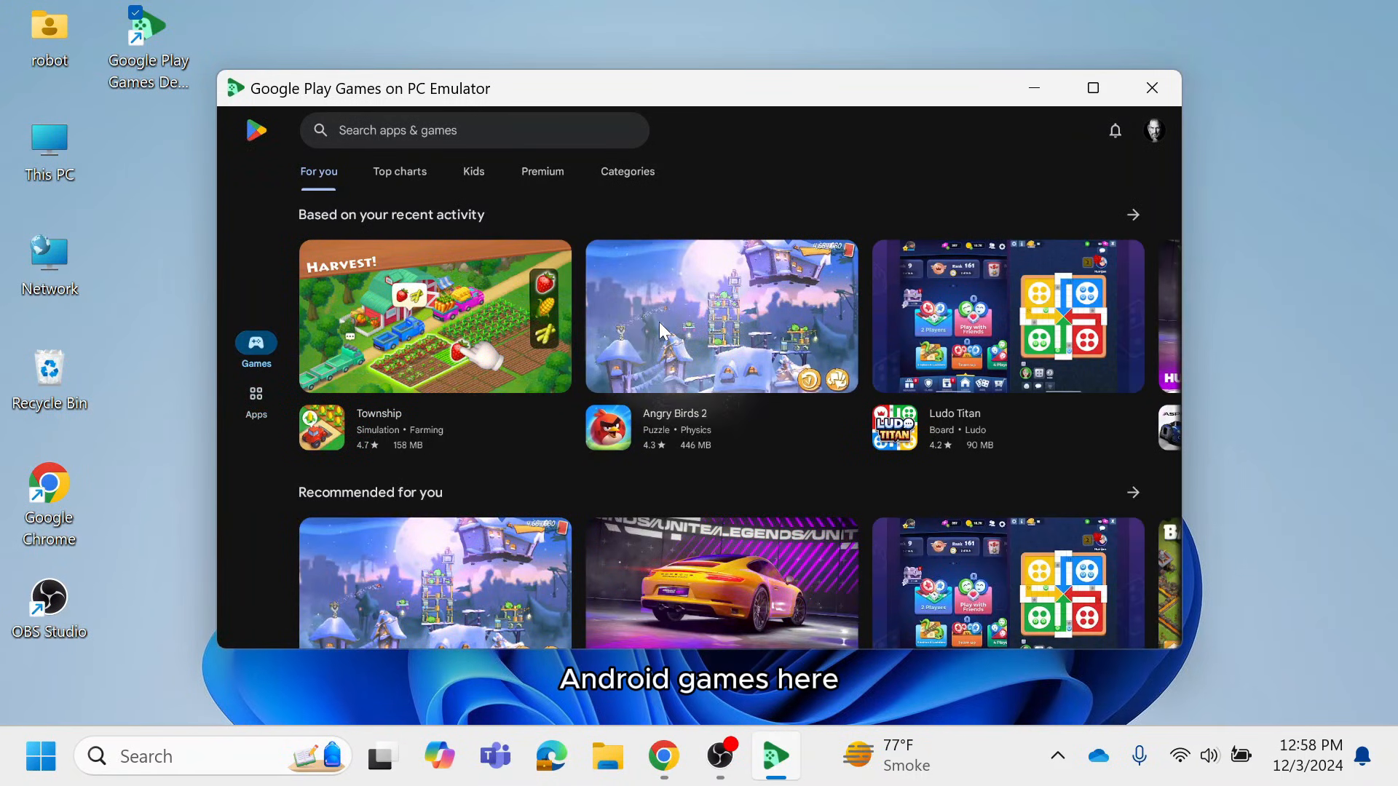
pyautogui.click(720, 315)
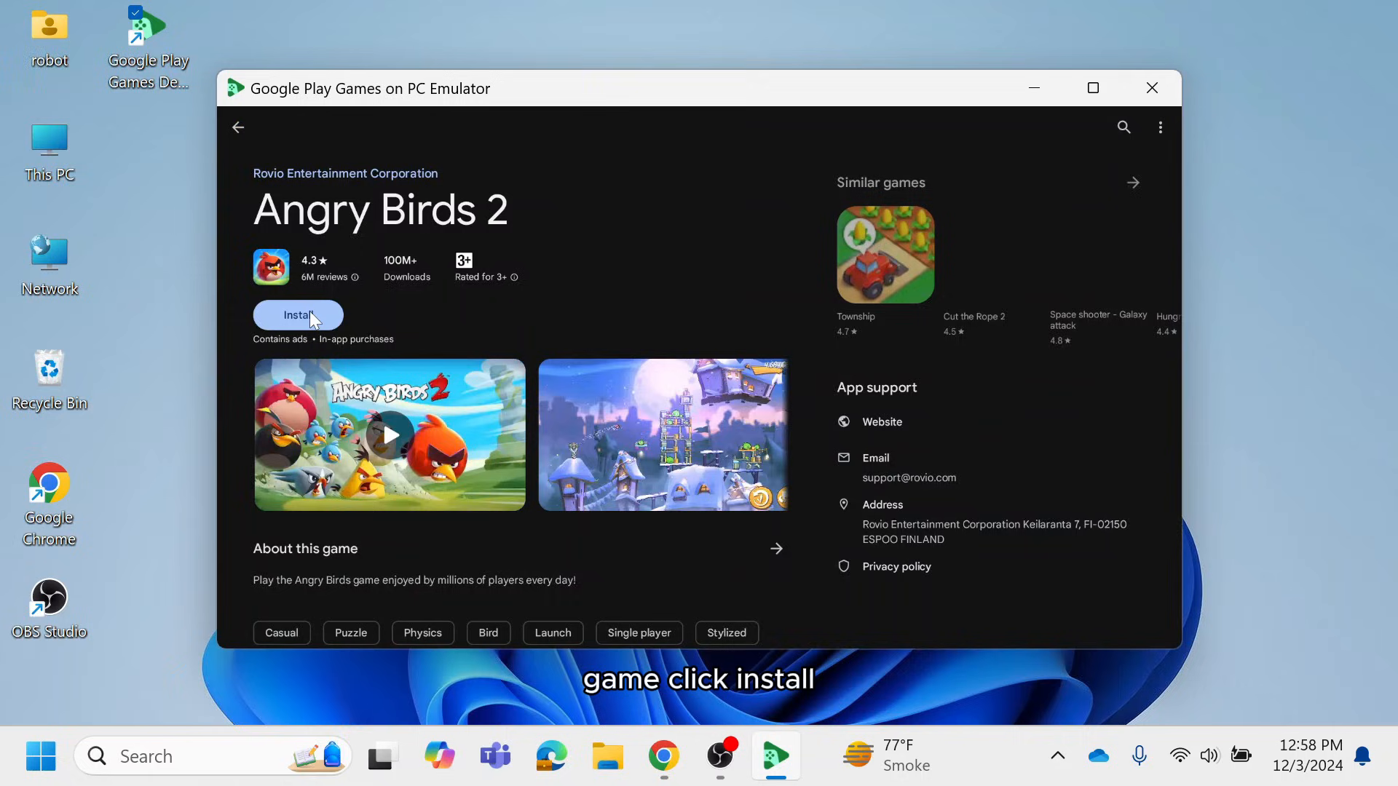
pyautogui.click(298, 315)
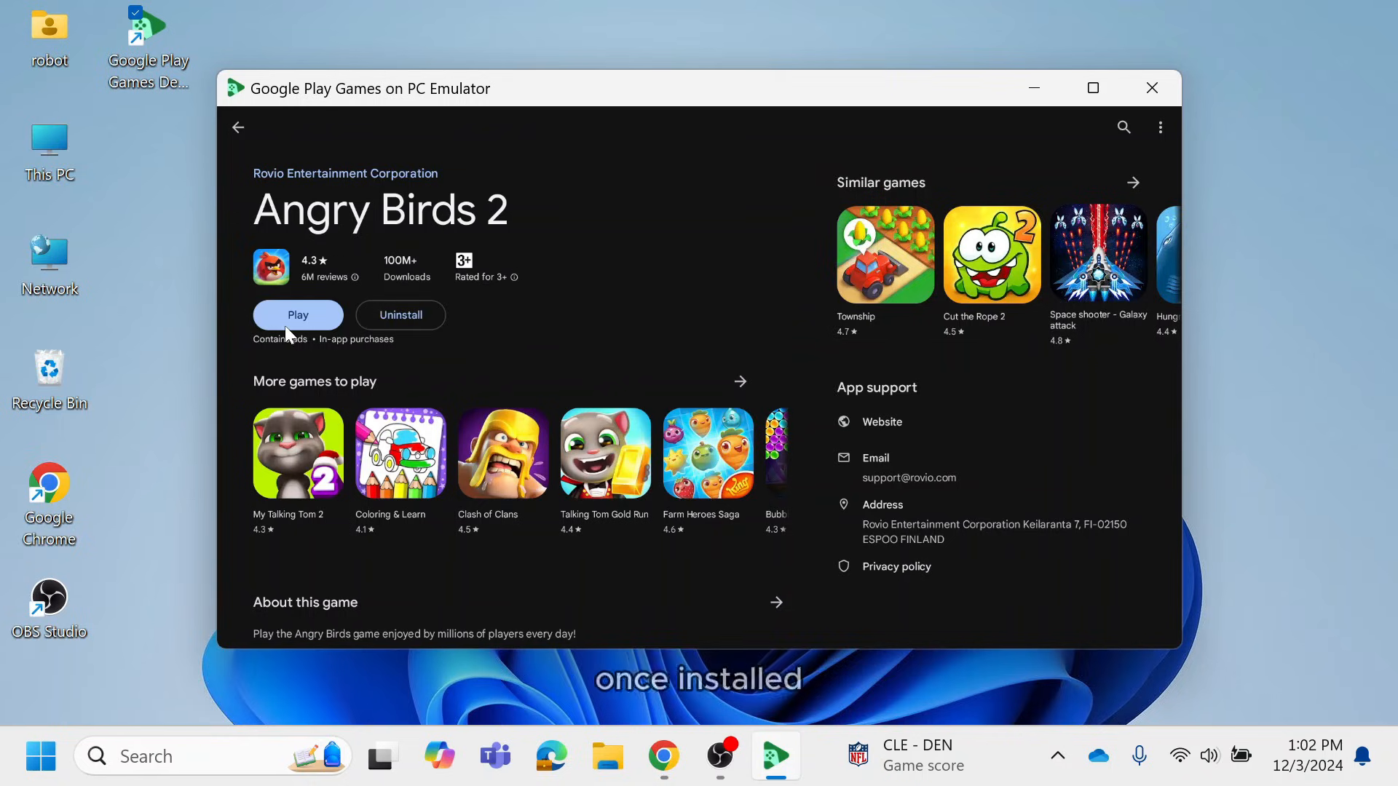
pyautogui.click(298, 315)
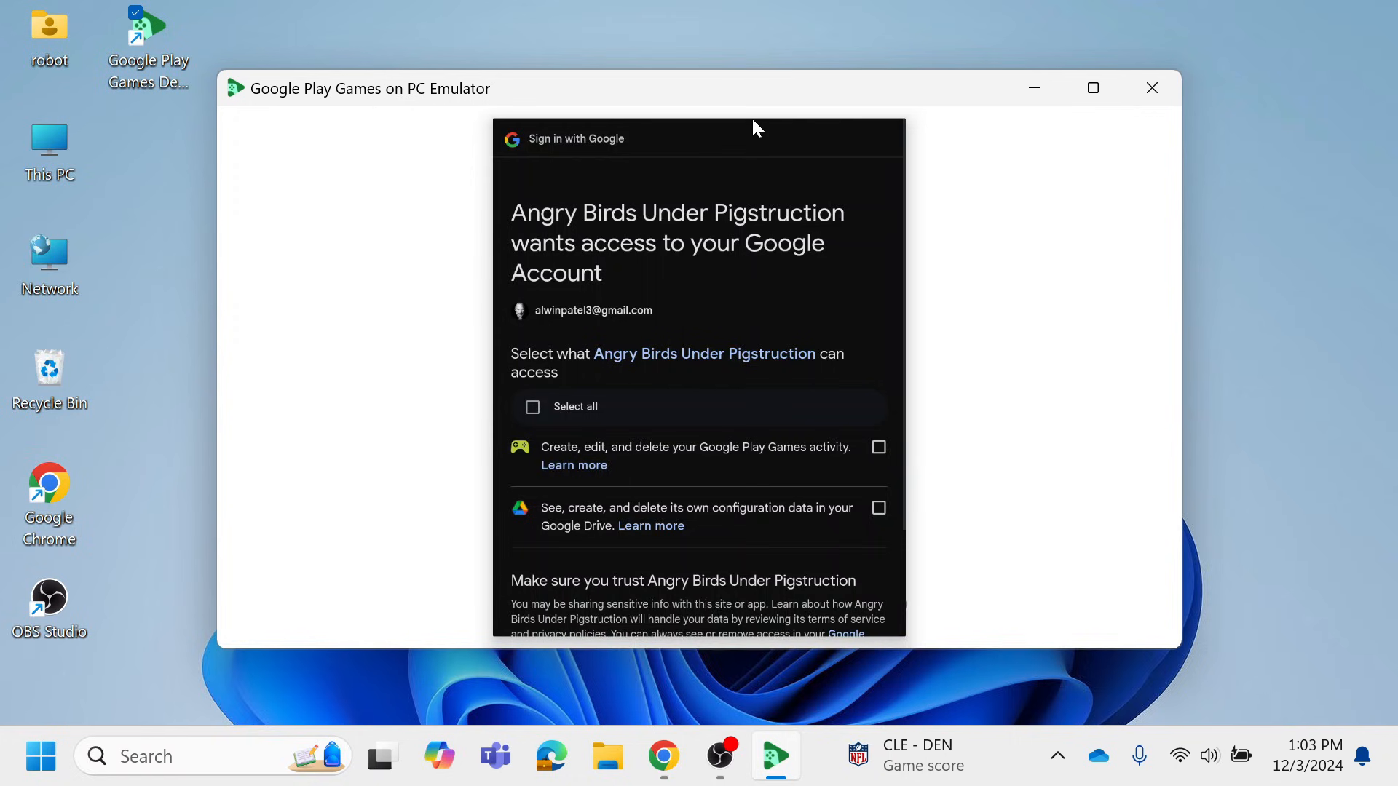
# - Approve Angry Birds 2's Google account access and accept its First Things First terms
pyautogui.click(532, 406)
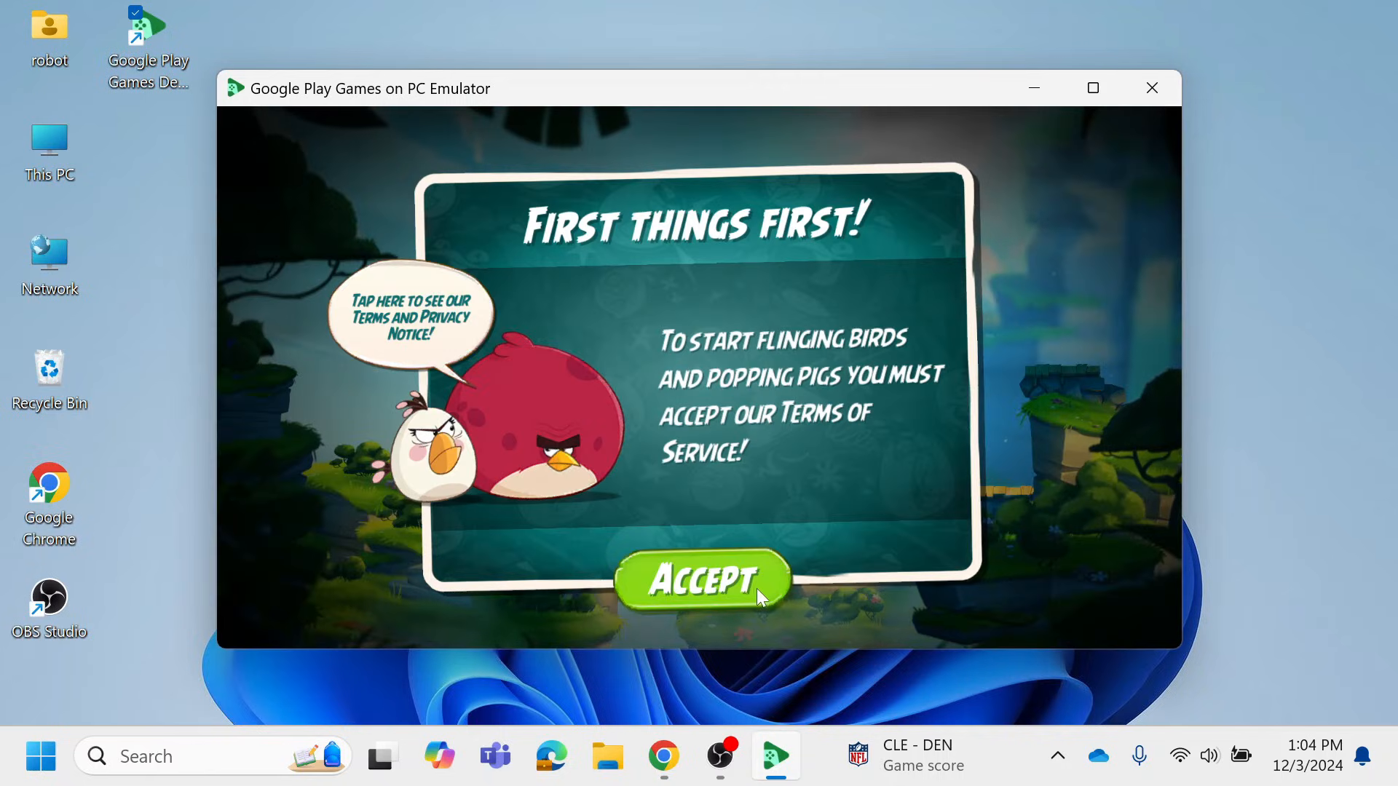
pyautogui.click(702, 580)
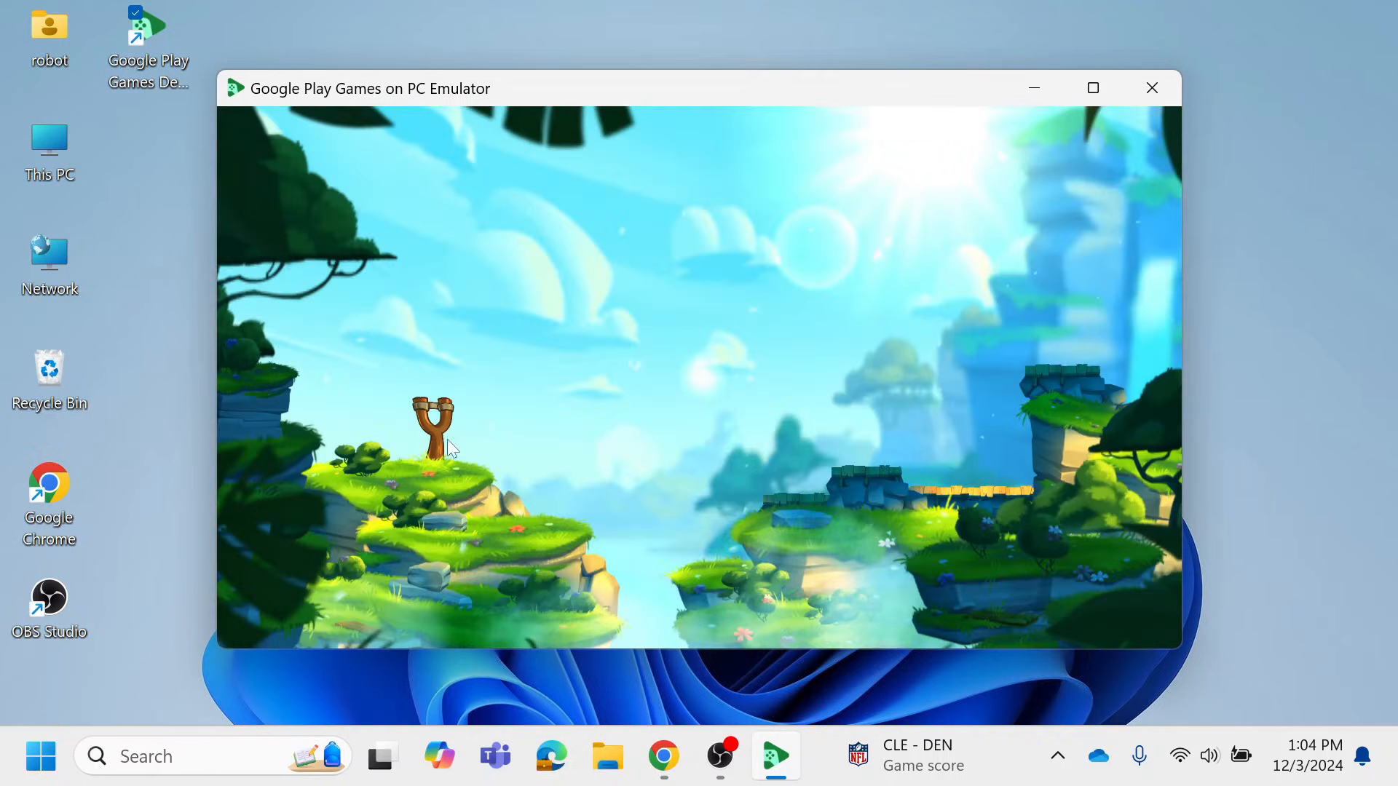